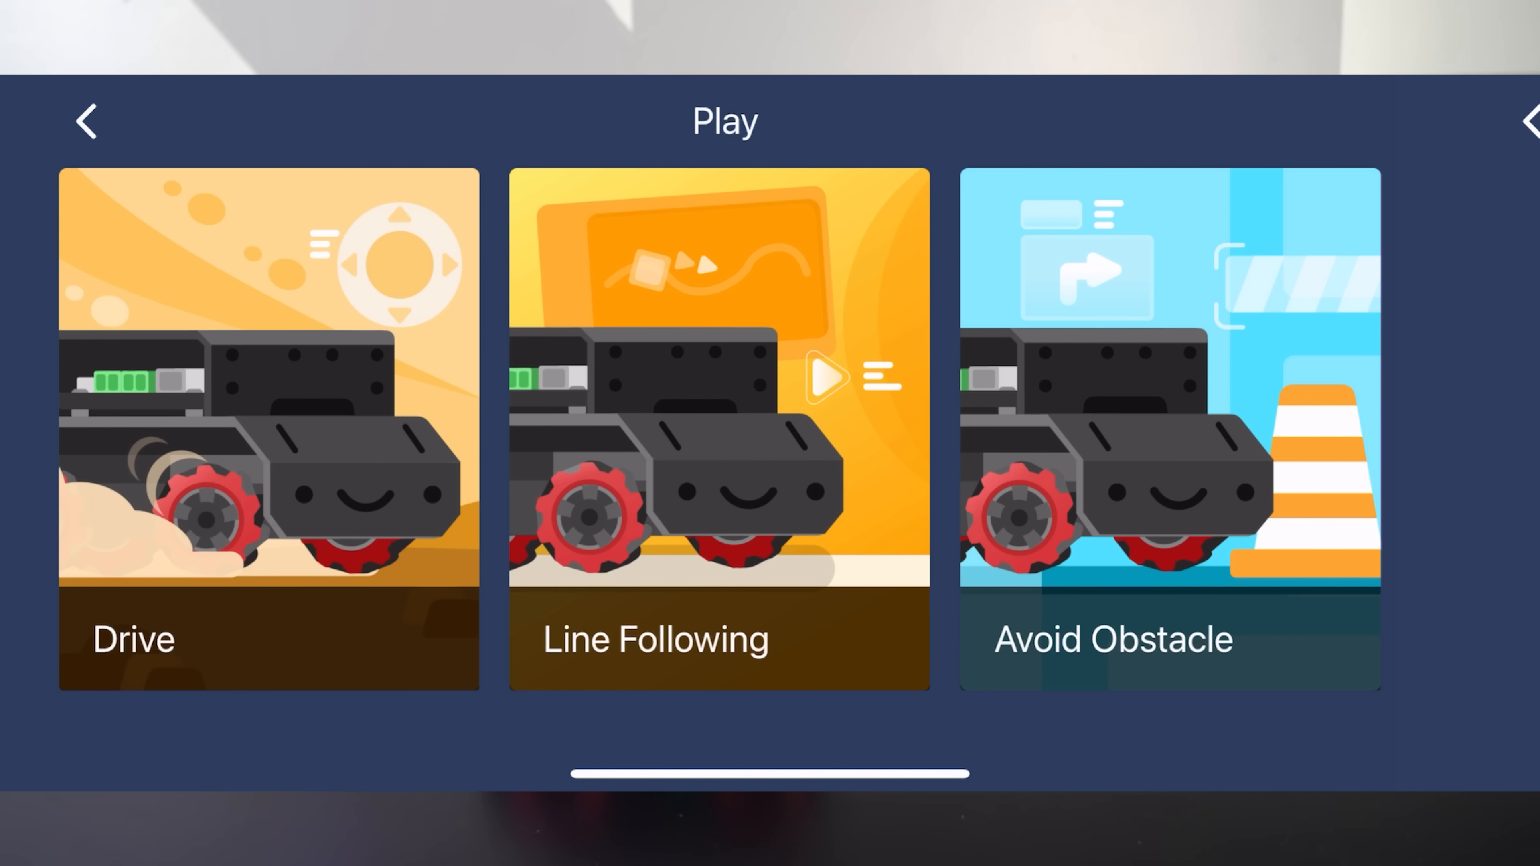
Step: Enter Drive mode and steer the mBot Mega around the table with the joystick
{"action": "left_click", "coordinate": [267, 422]}
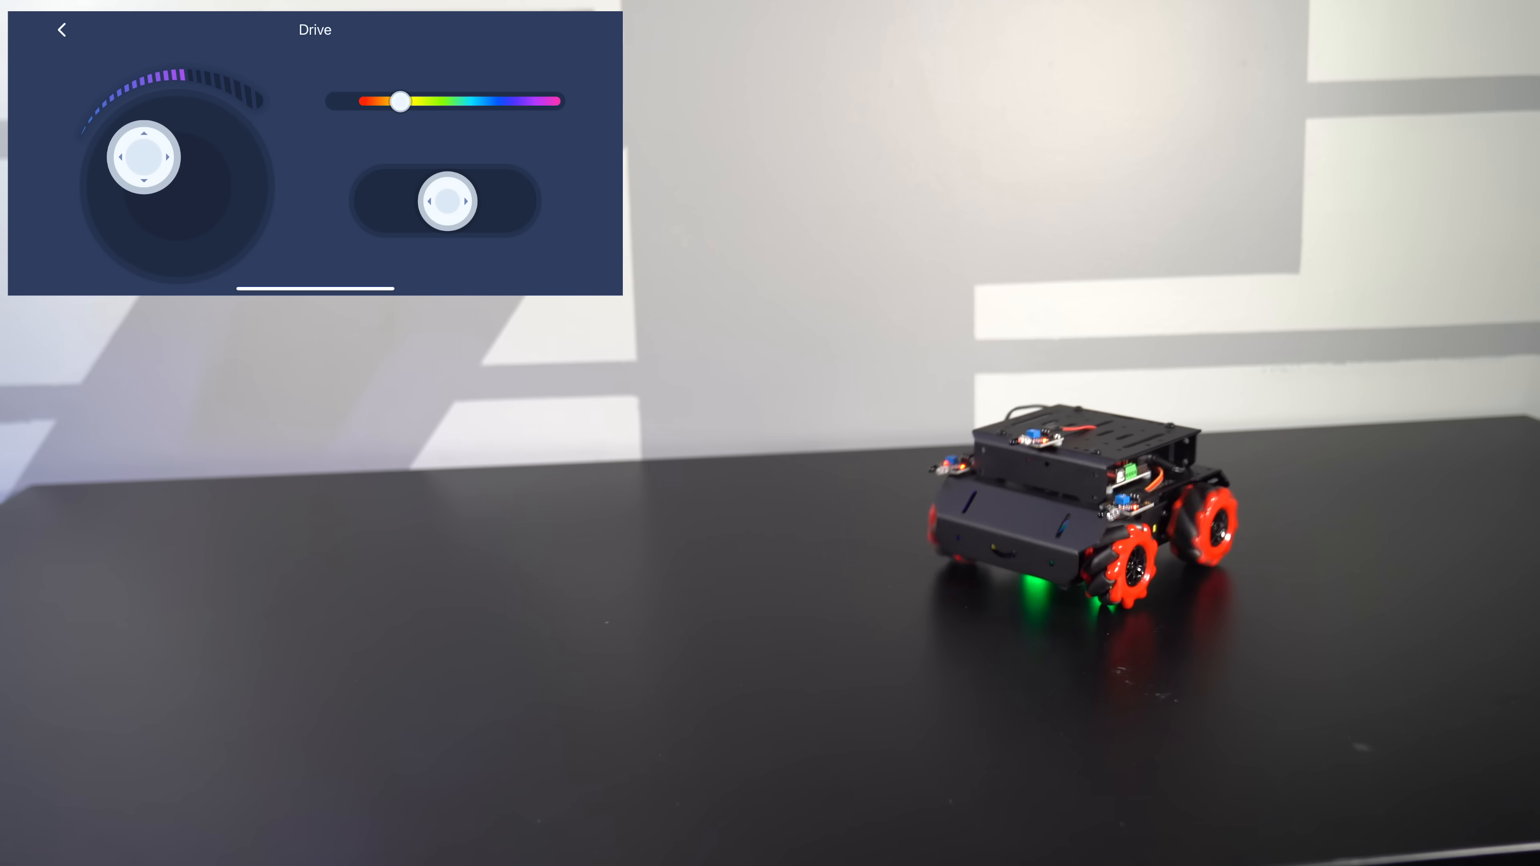
{"action": "left_click", "coordinate": [61, 30]}
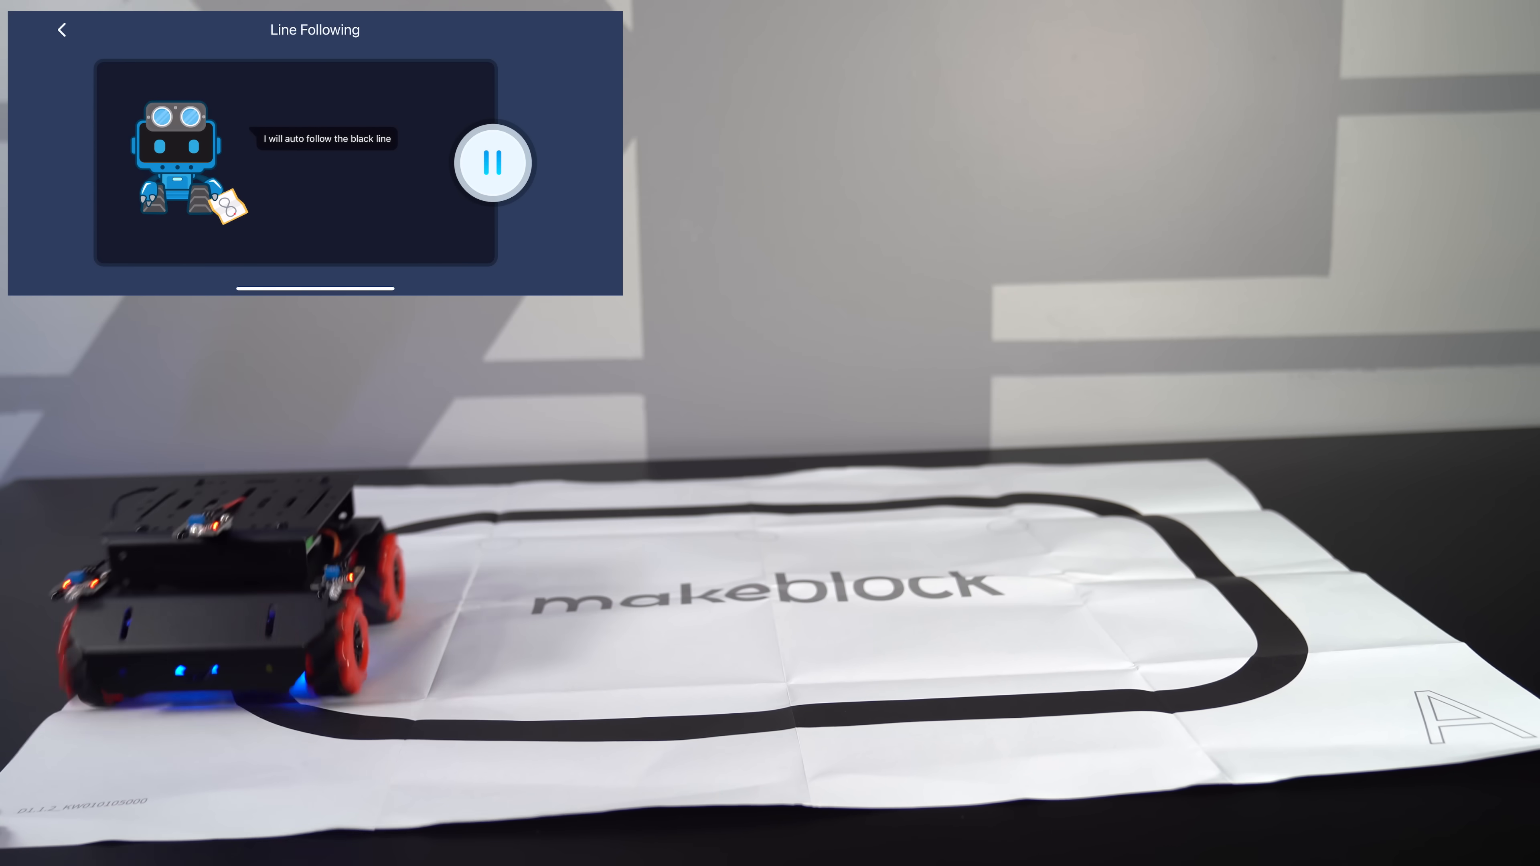
Step: Stop the line-following run and return to the mBot Mega home screen
{"action": "left_click", "coordinate": [493, 162]}
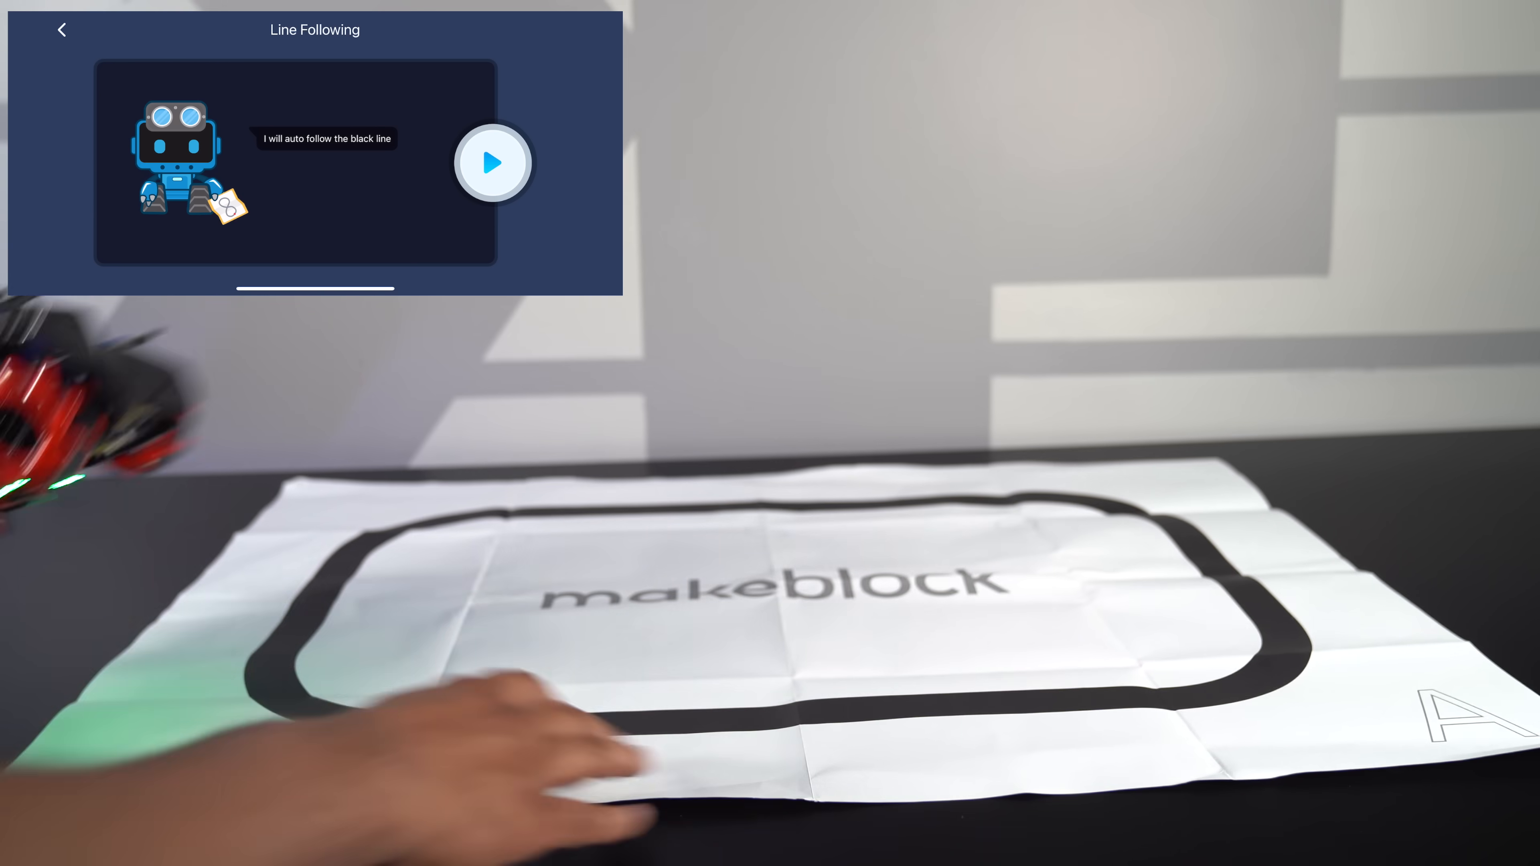
{"action": "left_click", "coordinate": [61, 29]}
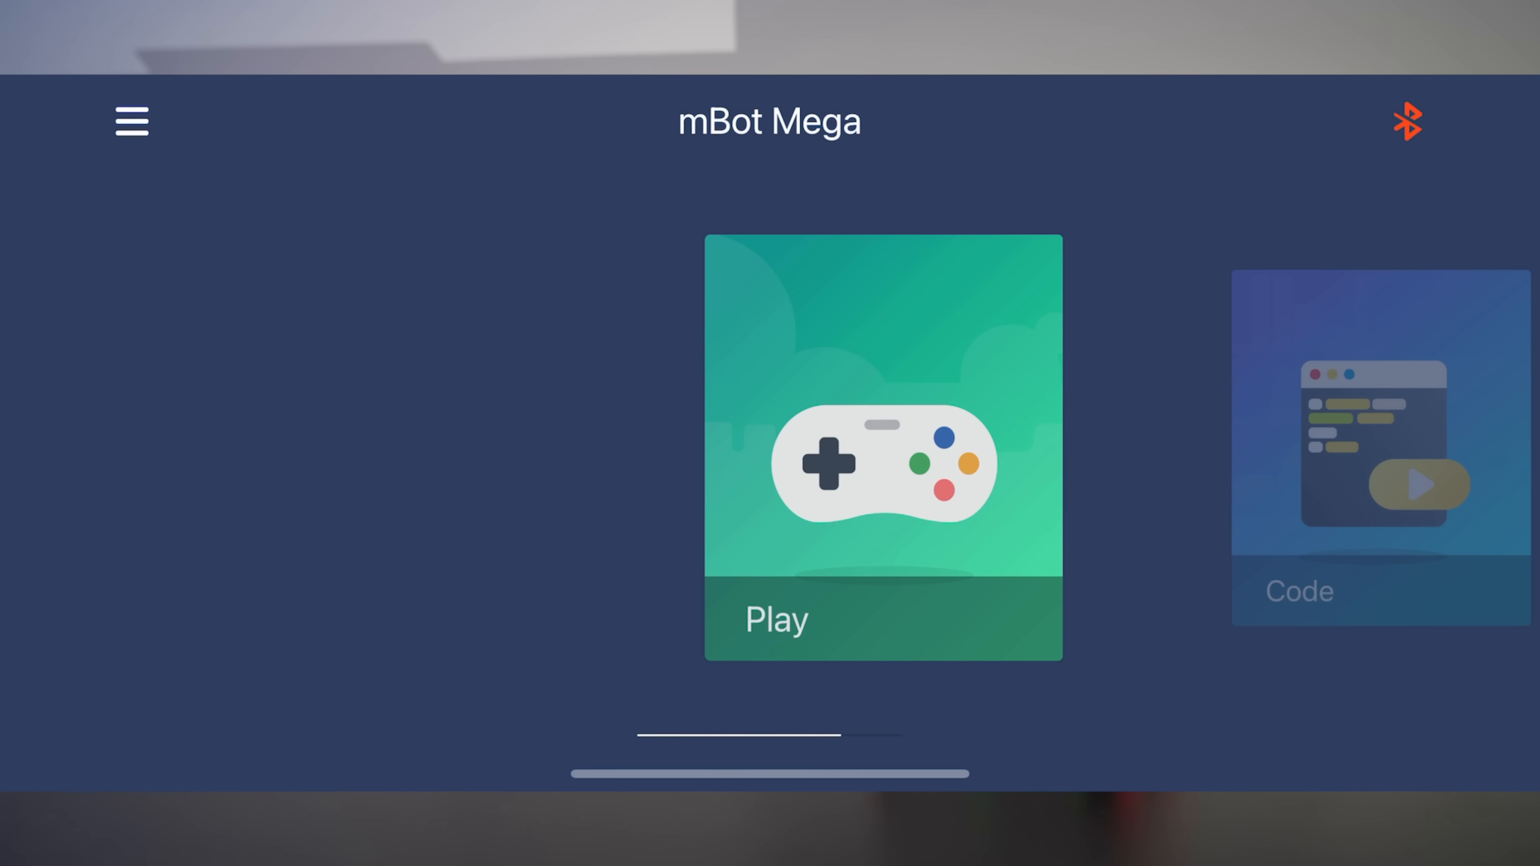
Step: Switch from Makeblock to mBlock coding and start a new project
{"action": "left_click", "coordinate": [1379, 444]}
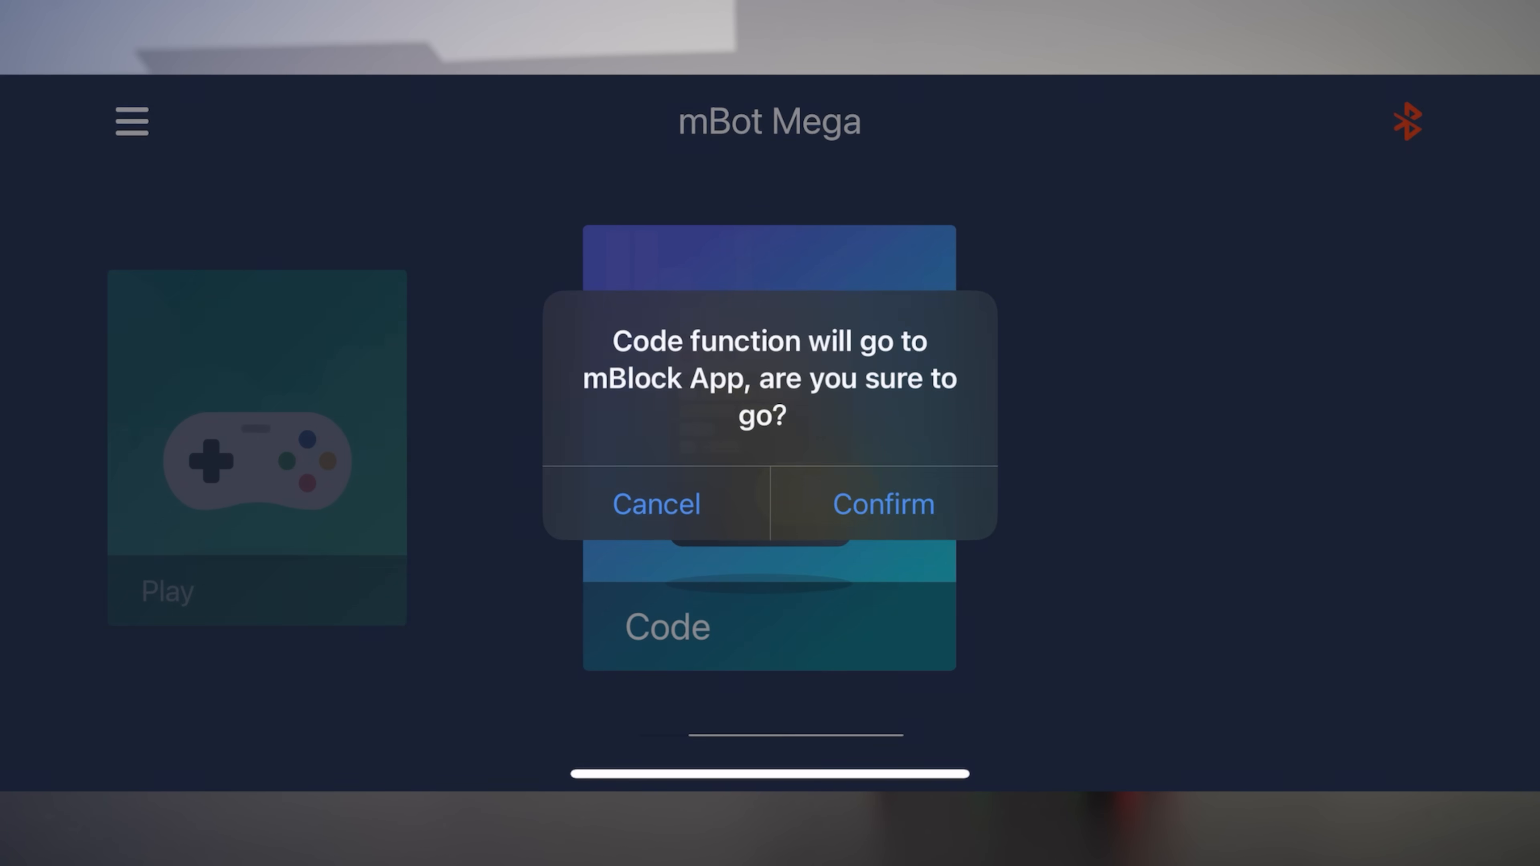
{"action": "left_click", "coordinate": [881, 504]}
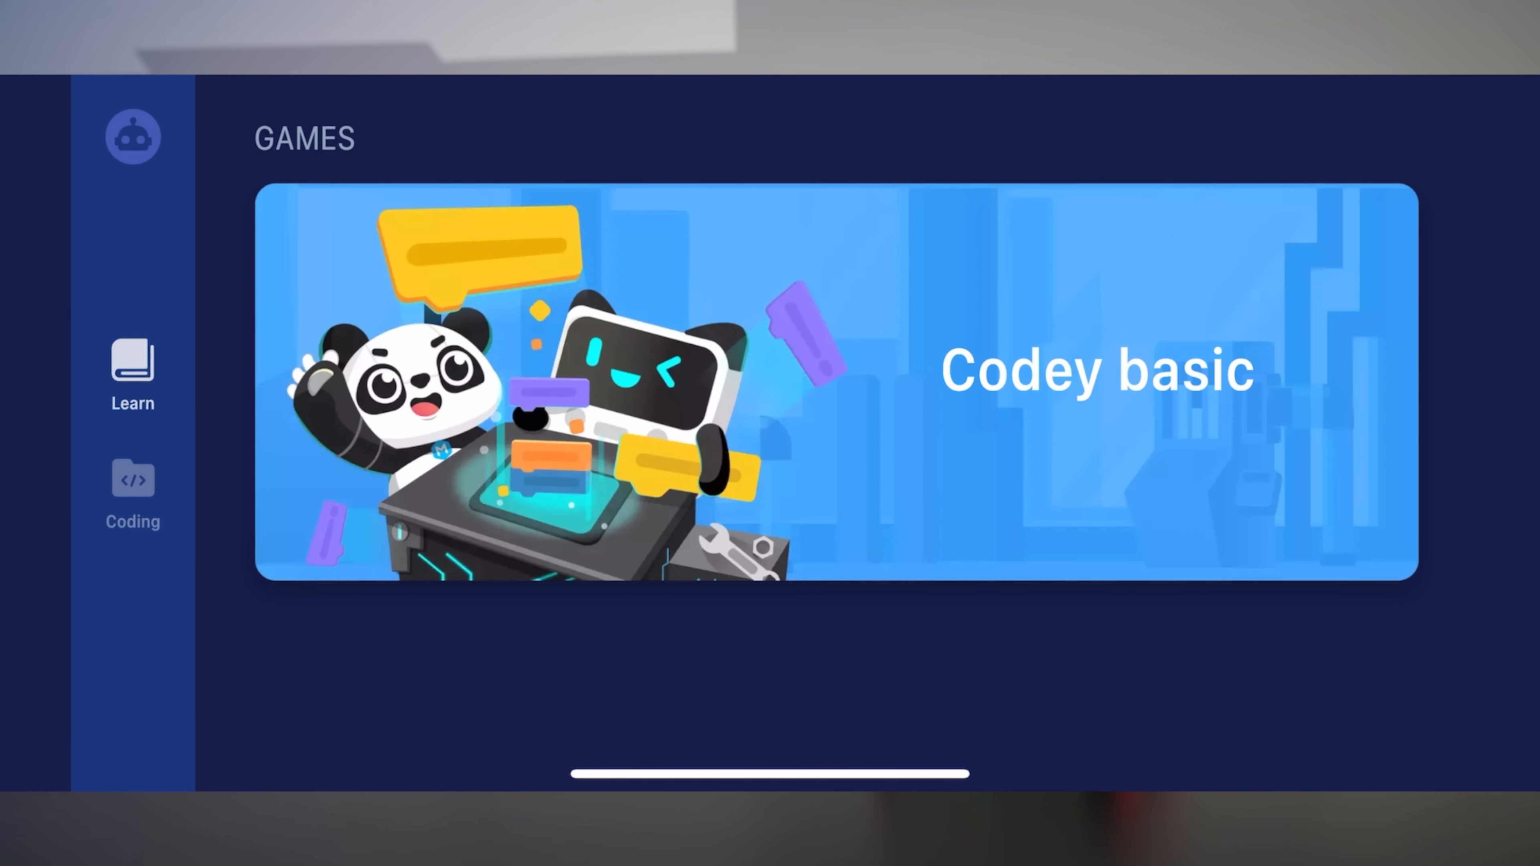
{"action": "left_click", "coordinate": [133, 491]}
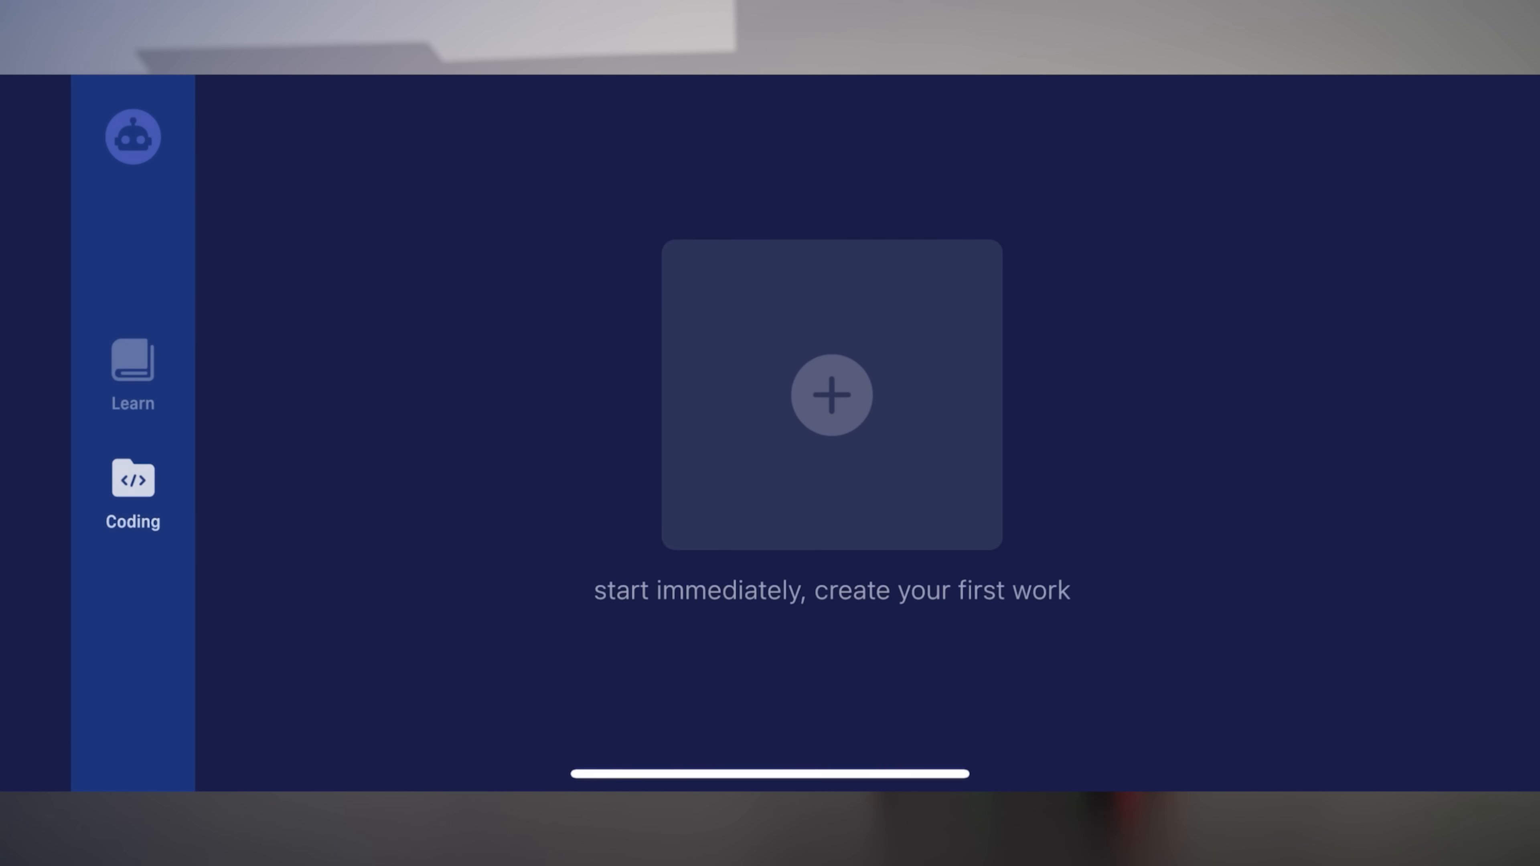
{"action": "left_click", "coordinate": [831, 395]}
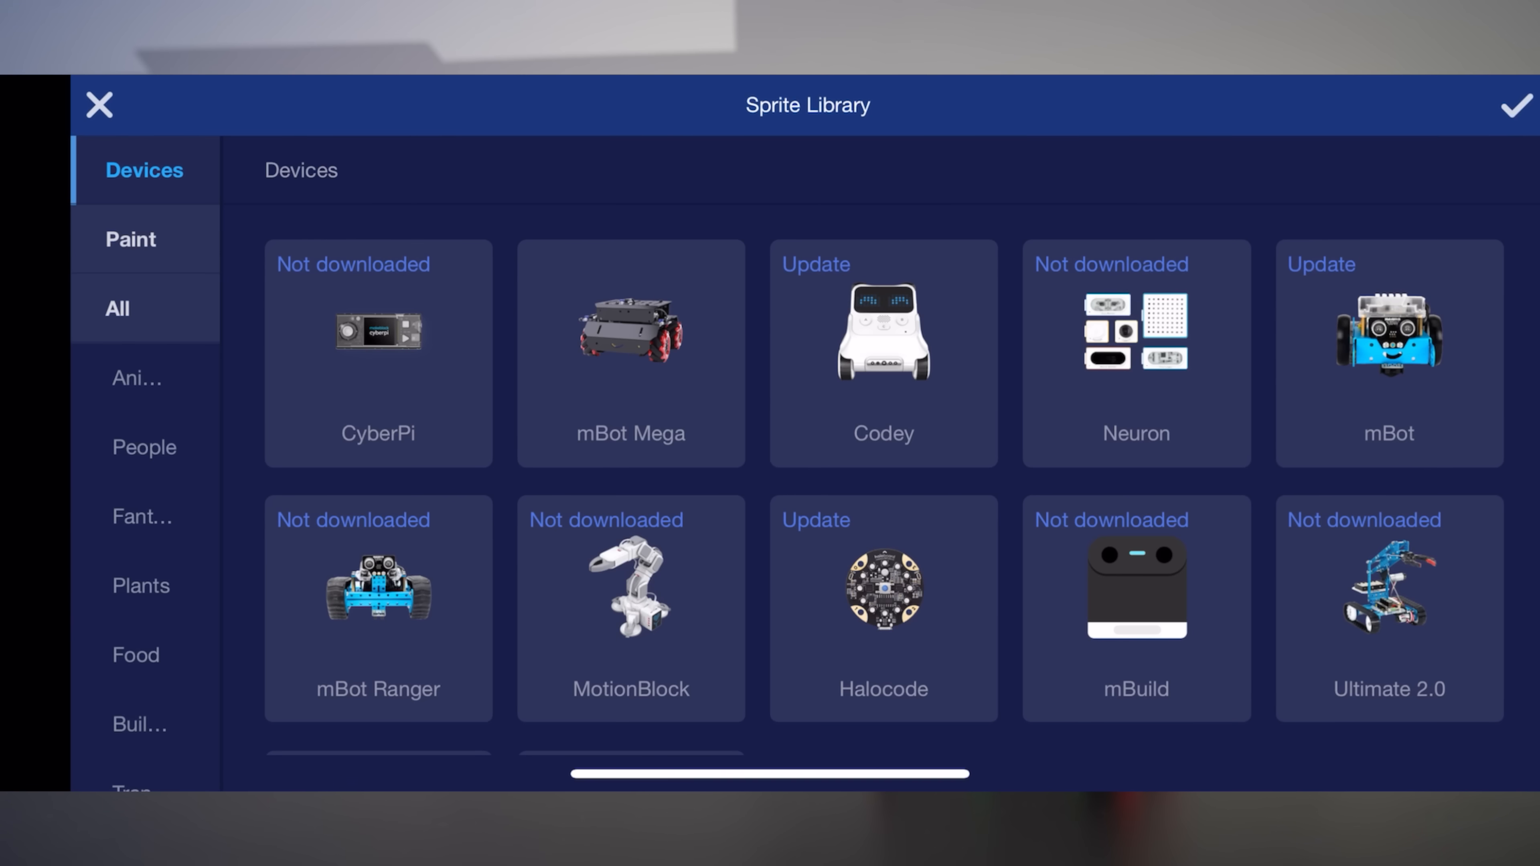
Step: Add mBot Mega as the device and connect it over Bluetooth, returning to the workspace
{"action": "left_click", "coordinate": [630, 354]}
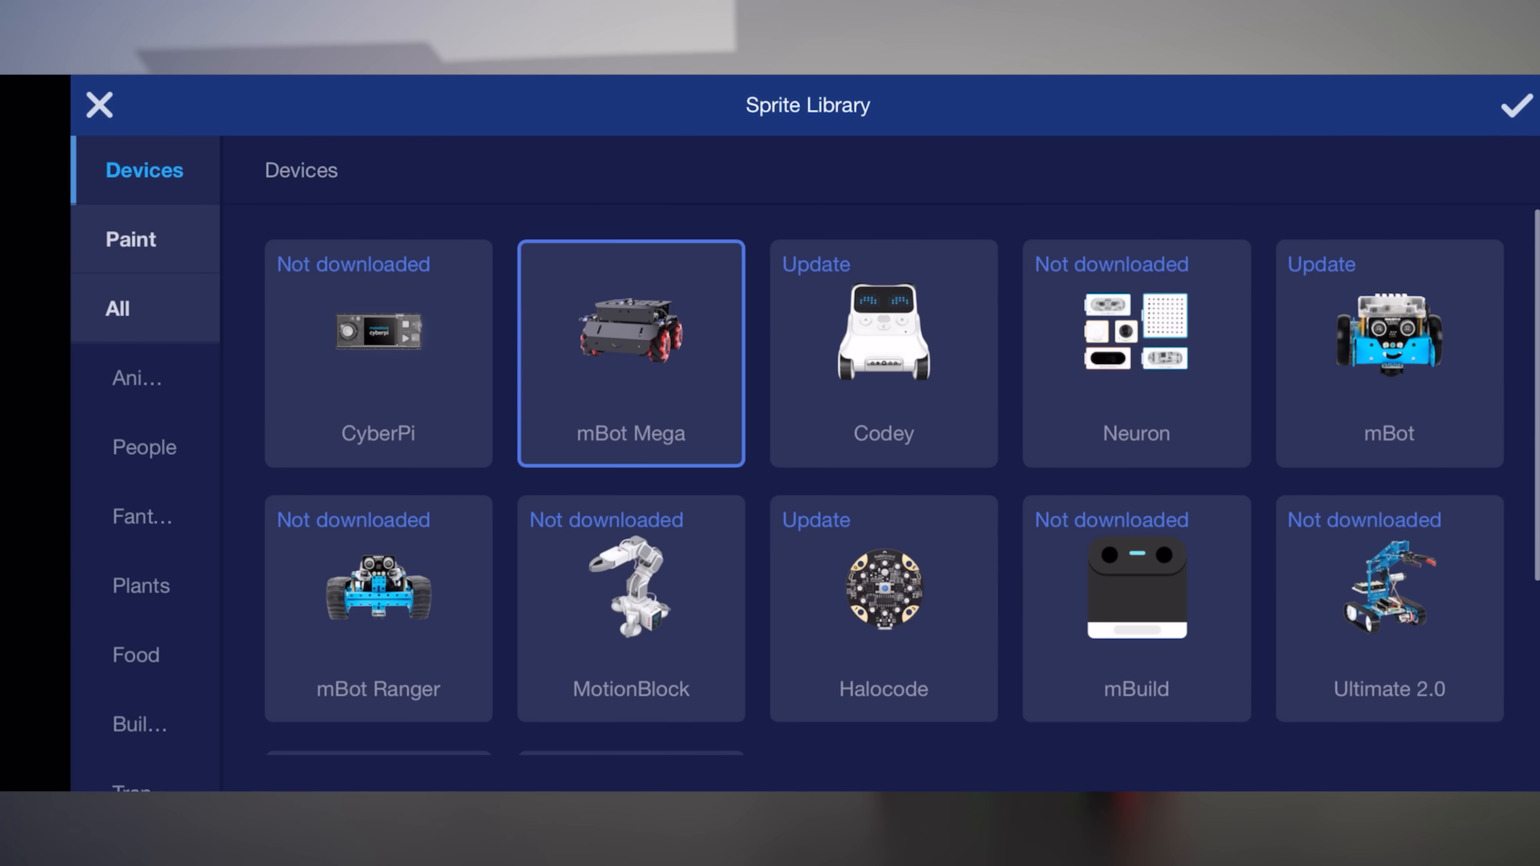
{"action": "left_click", "coordinate": [1515, 105]}
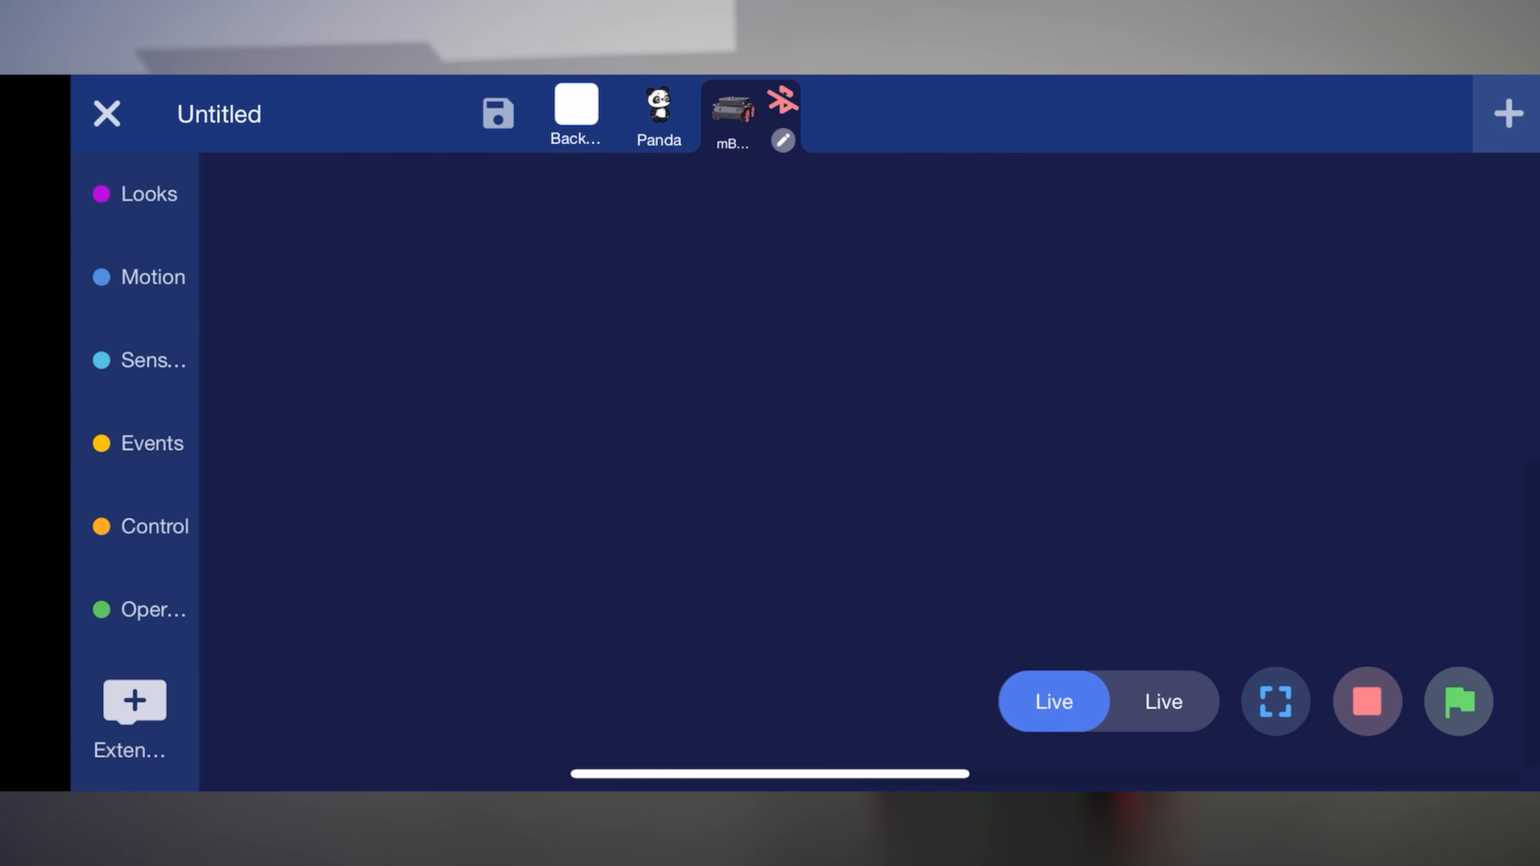
{"action": "left_click", "coordinate": [783, 140]}
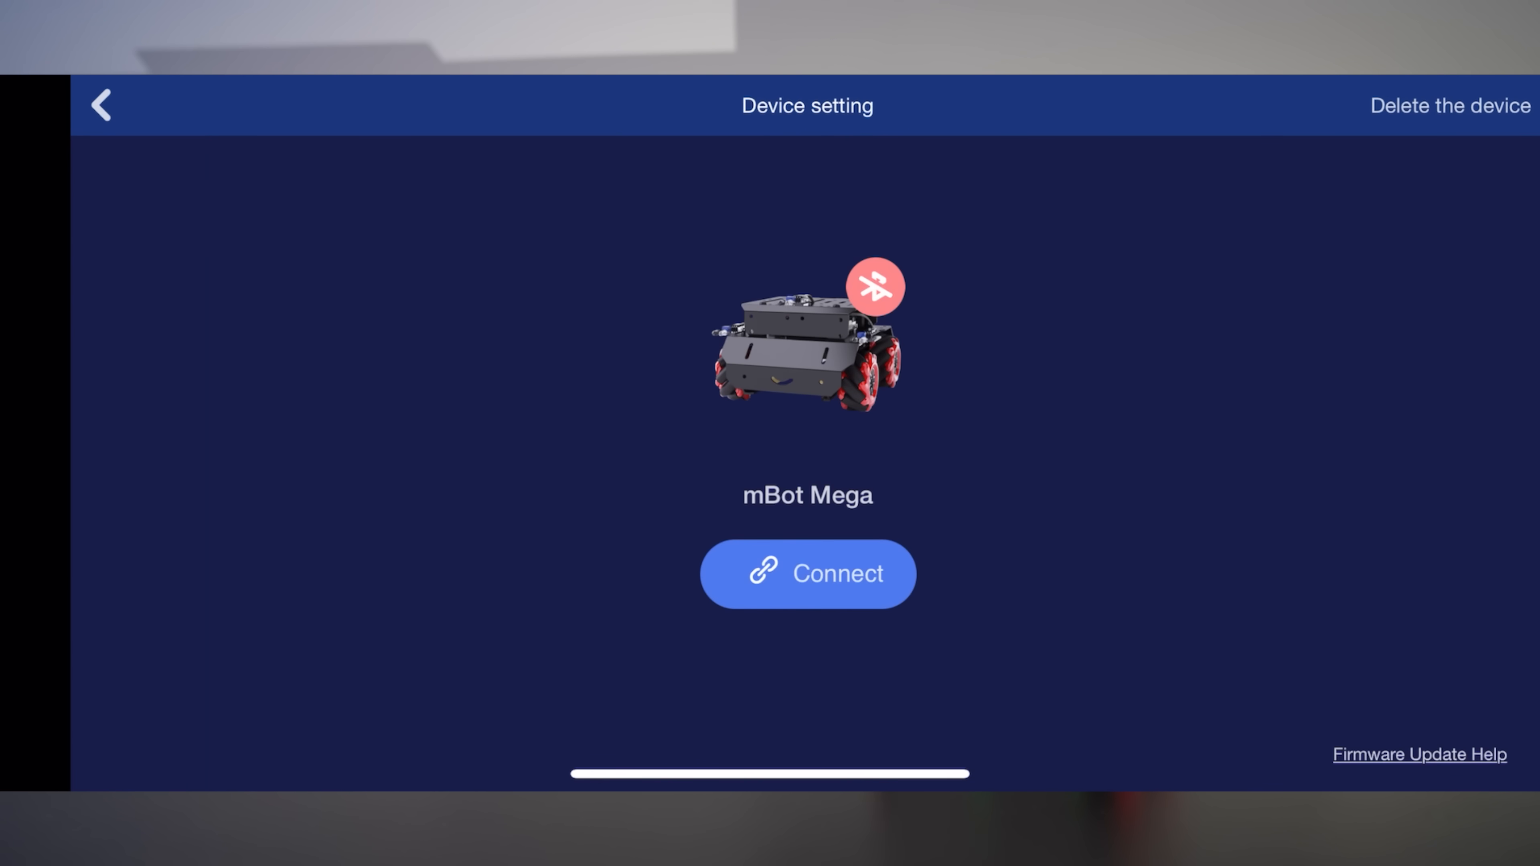
{"action": "left_click", "coordinate": [806, 574]}
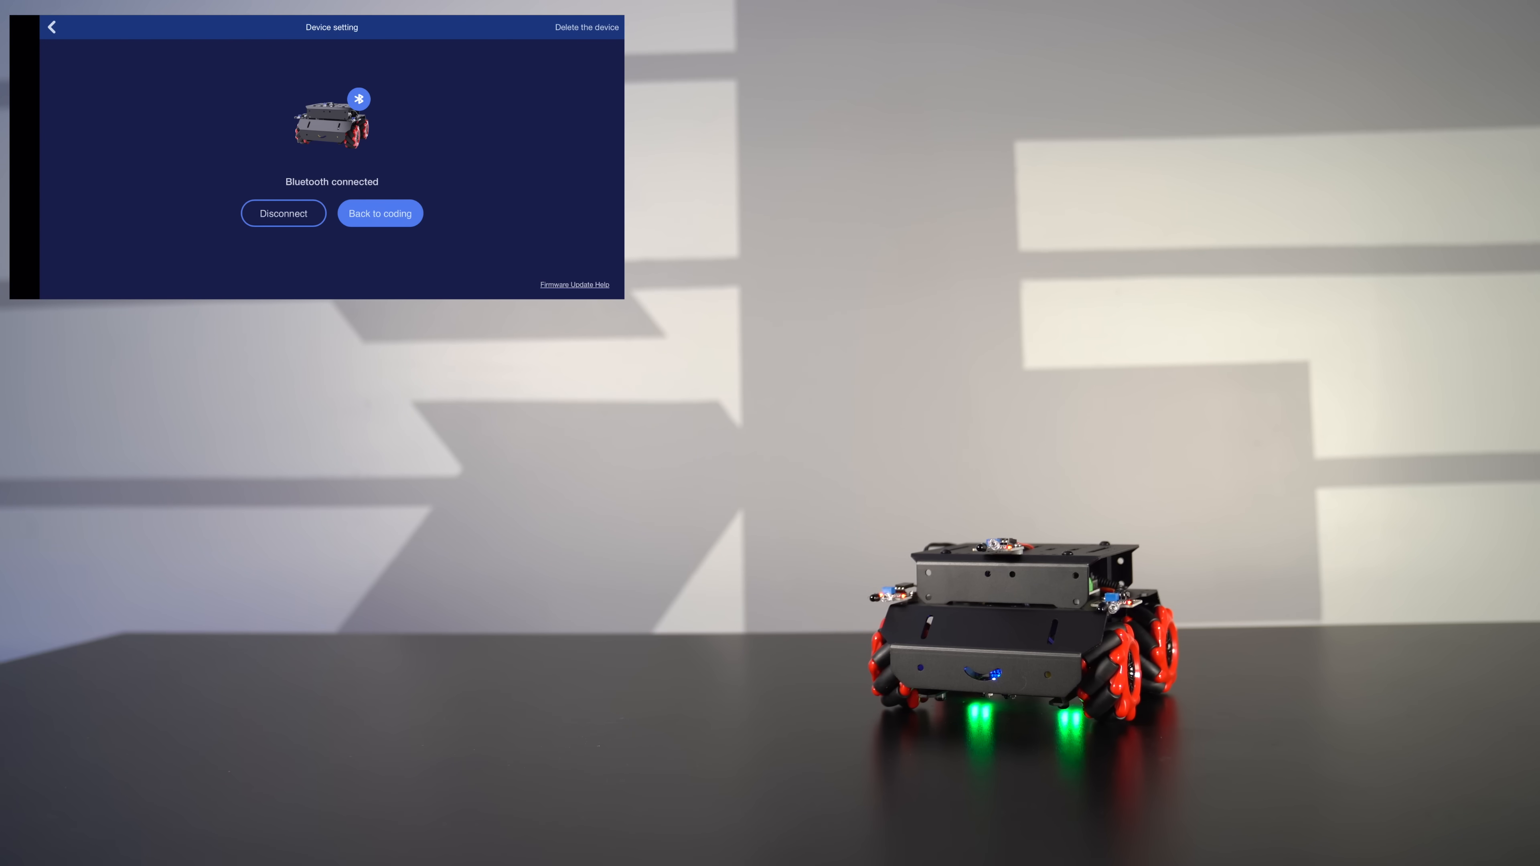
{"action": "left_click", "coordinate": [380, 213]}
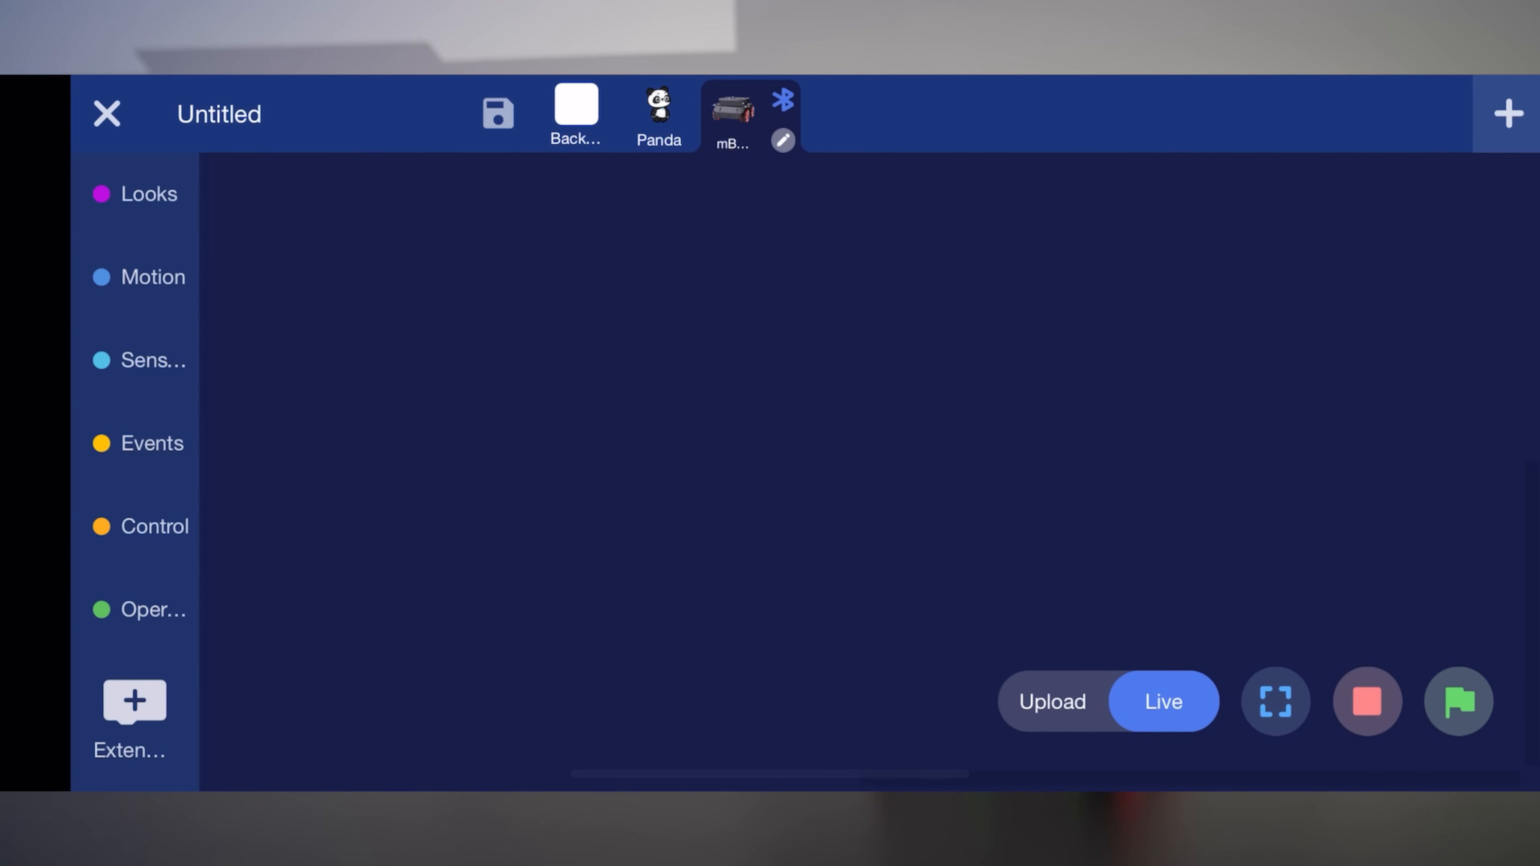
Step: Browse the Motion, Looks, Sensing, Control and Operators block categories
{"action": "left_click", "coordinate": [152, 276]}
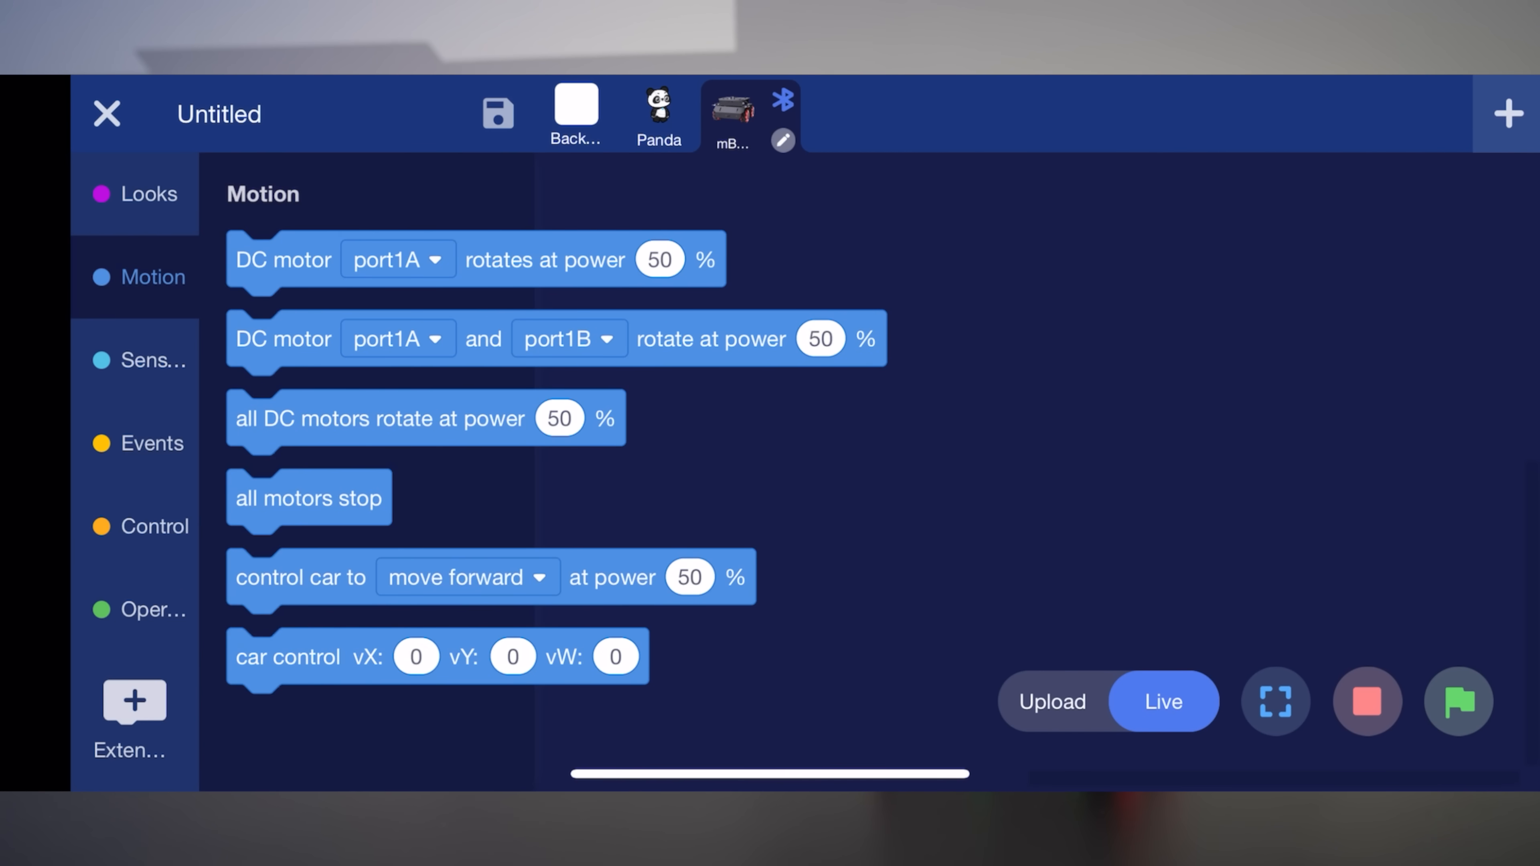
{"action": "left_click", "coordinate": [148, 193]}
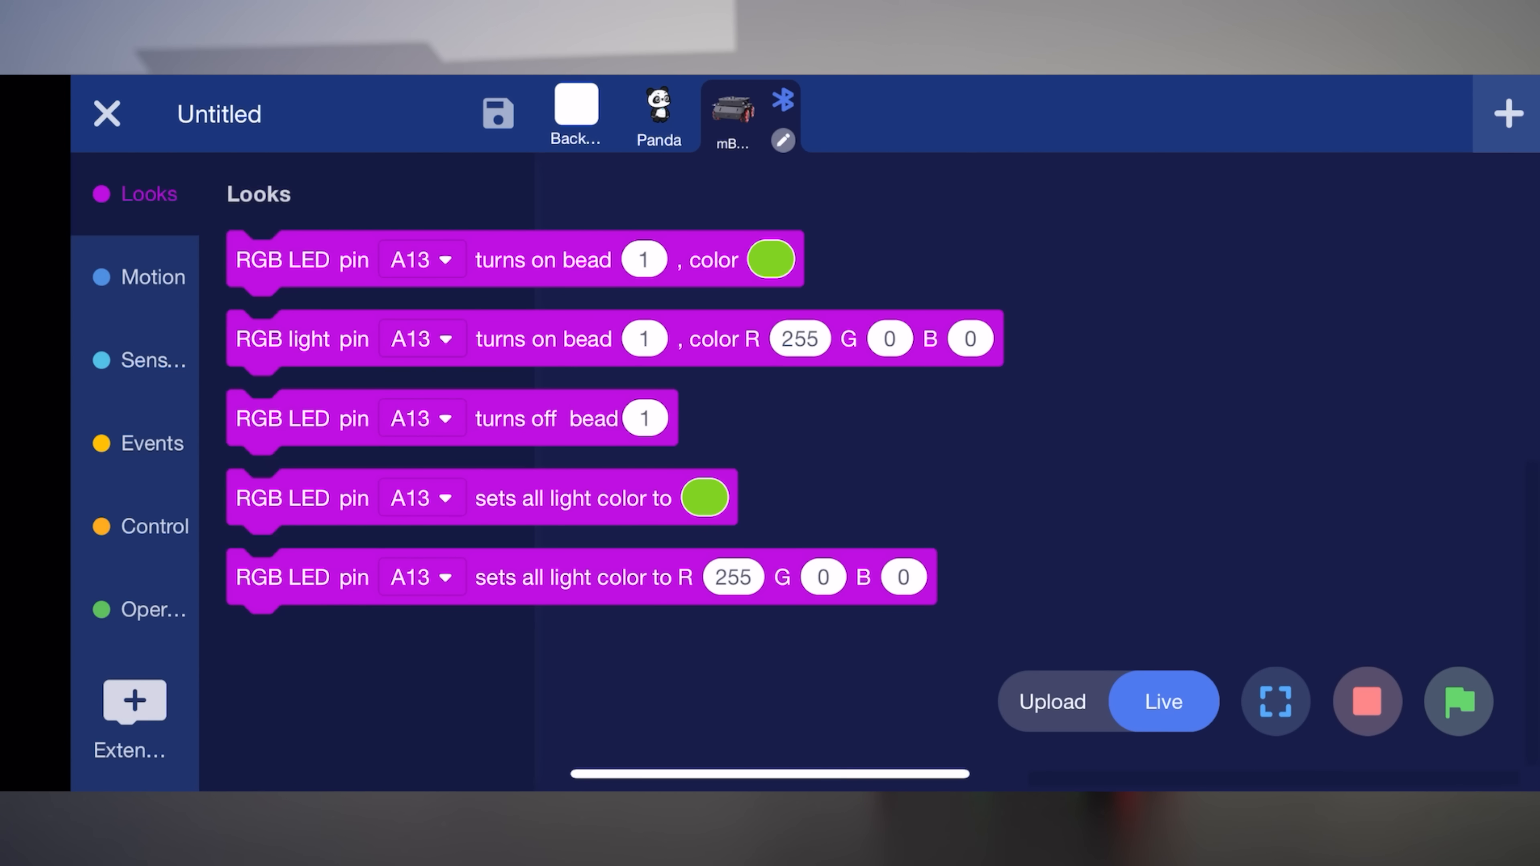
{"action": "left_click", "coordinate": [137, 360]}
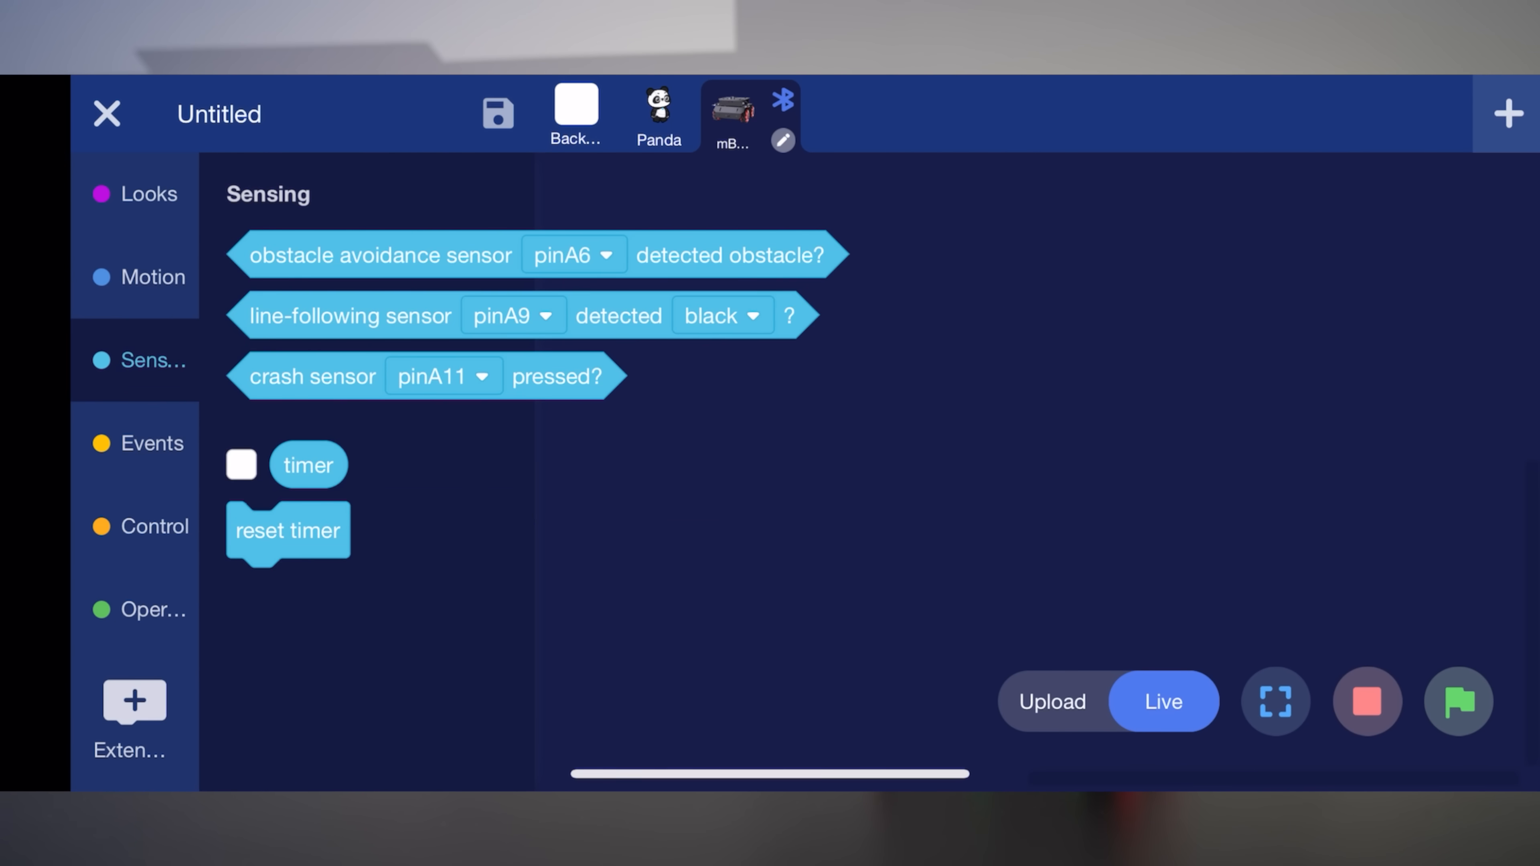
{"action": "left_click", "coordinate": [153, 525]}
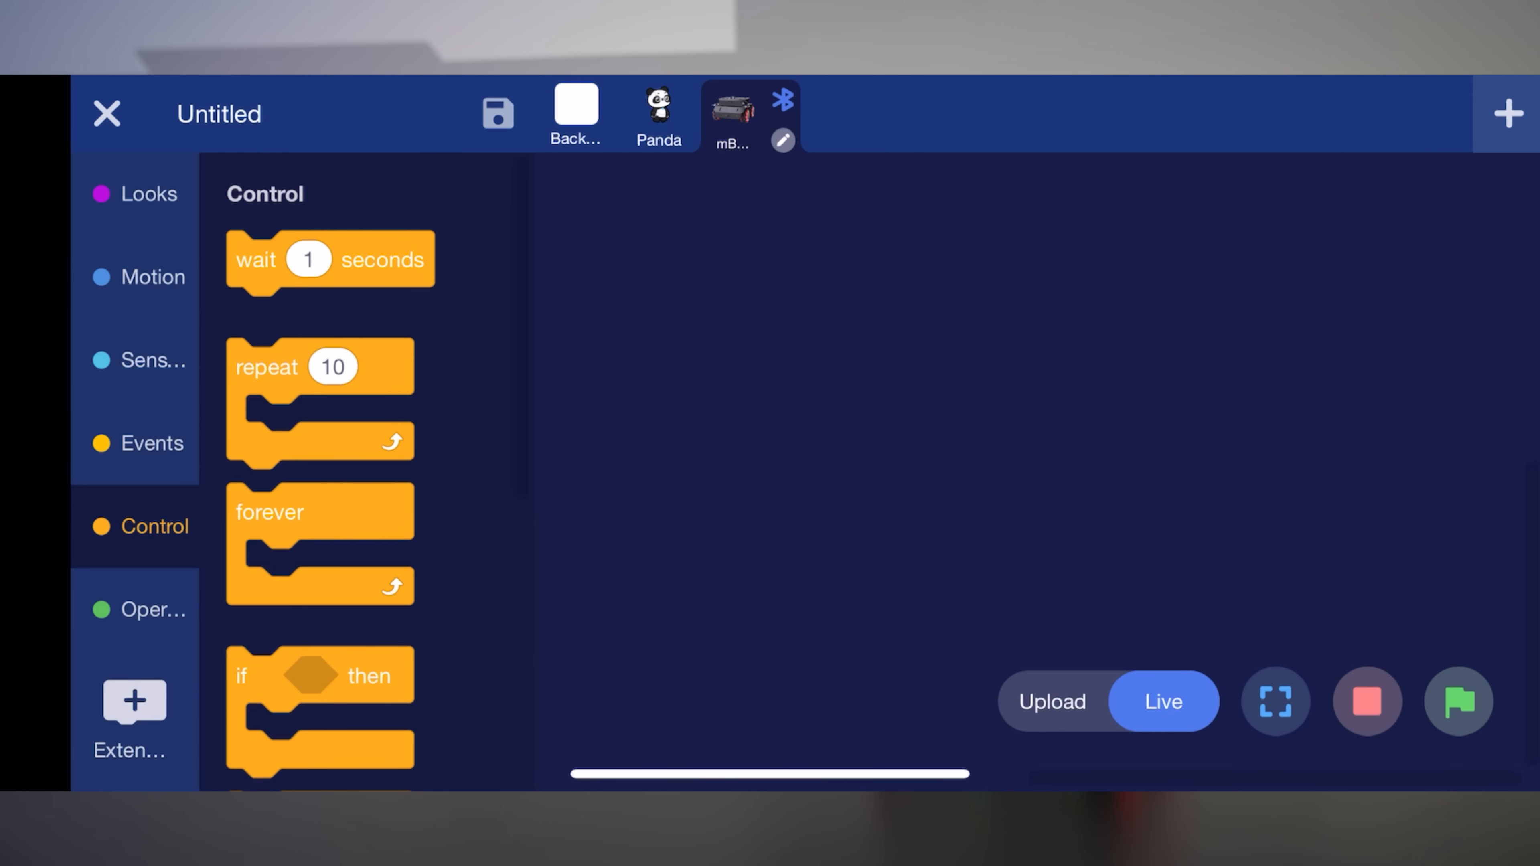
{"action": "left_click", "coordinate": [152, 609]}
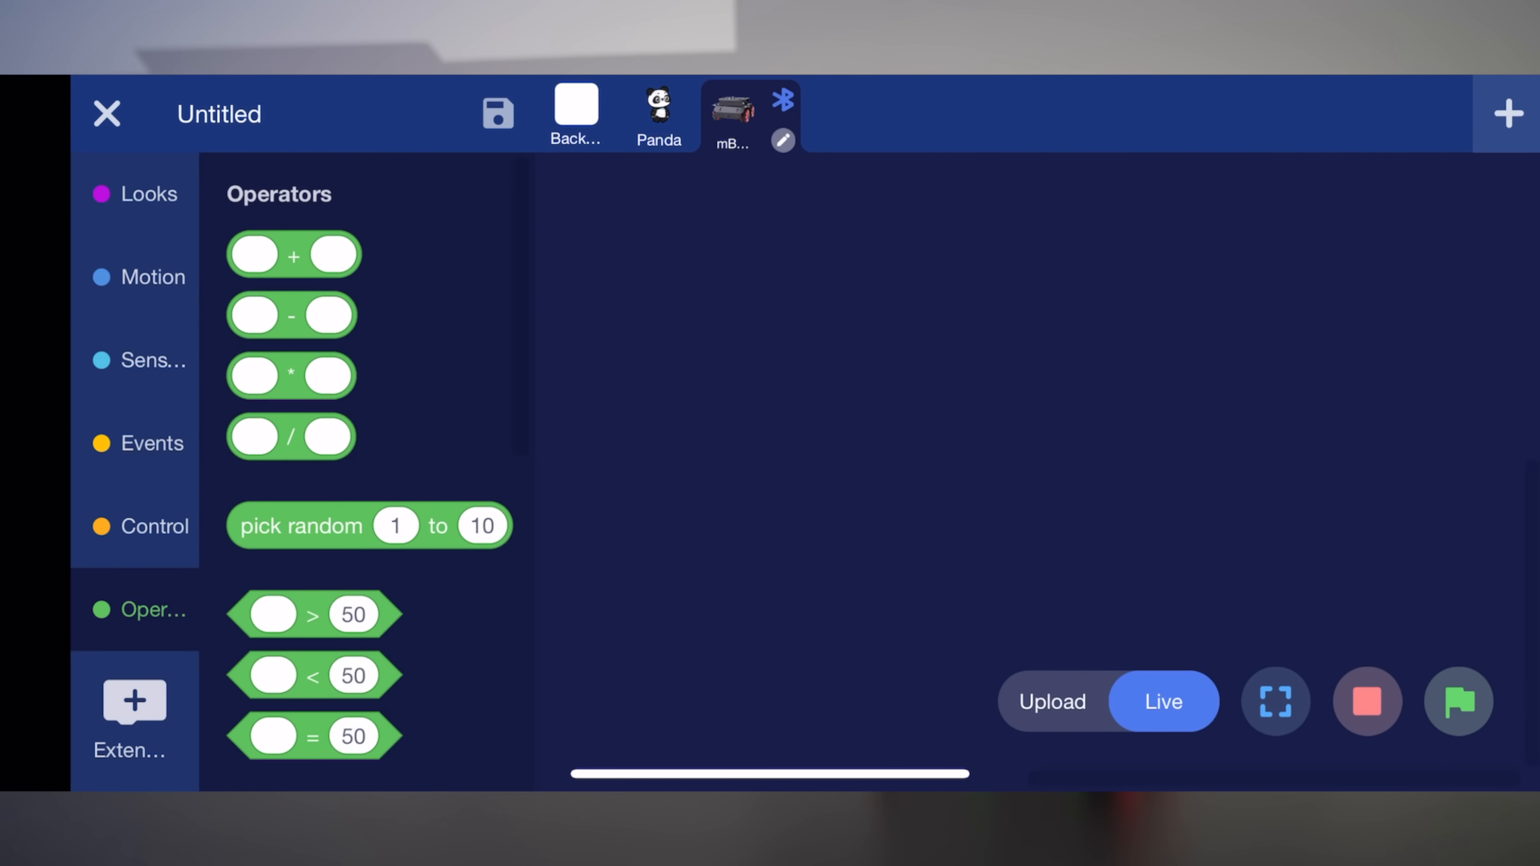
{"action": "left_click", "coordinate": [152, 276]}
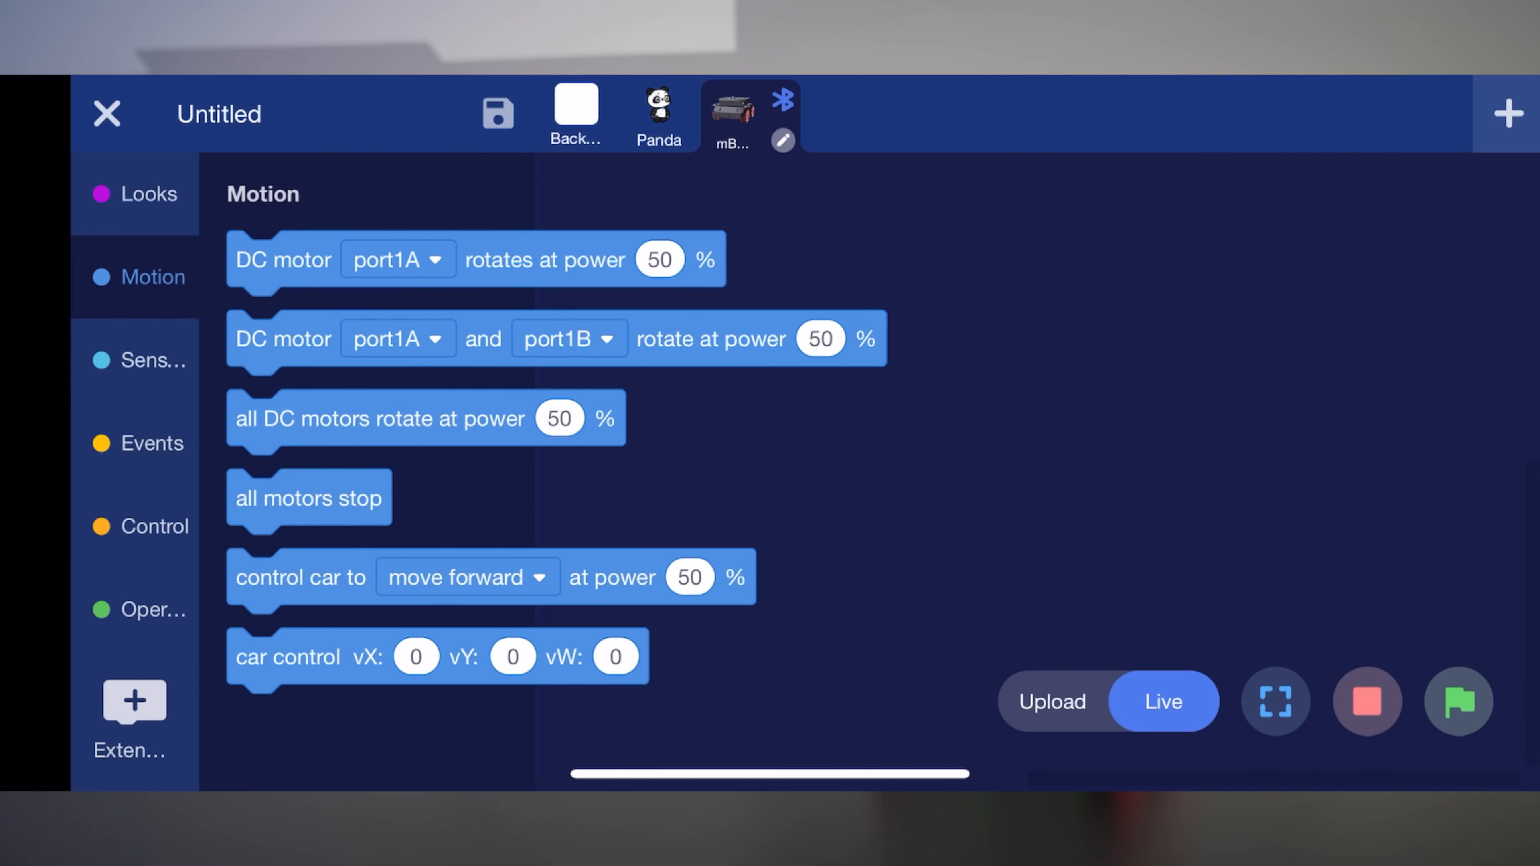
{"action": "left_click", "coordinate": [148, 193]}
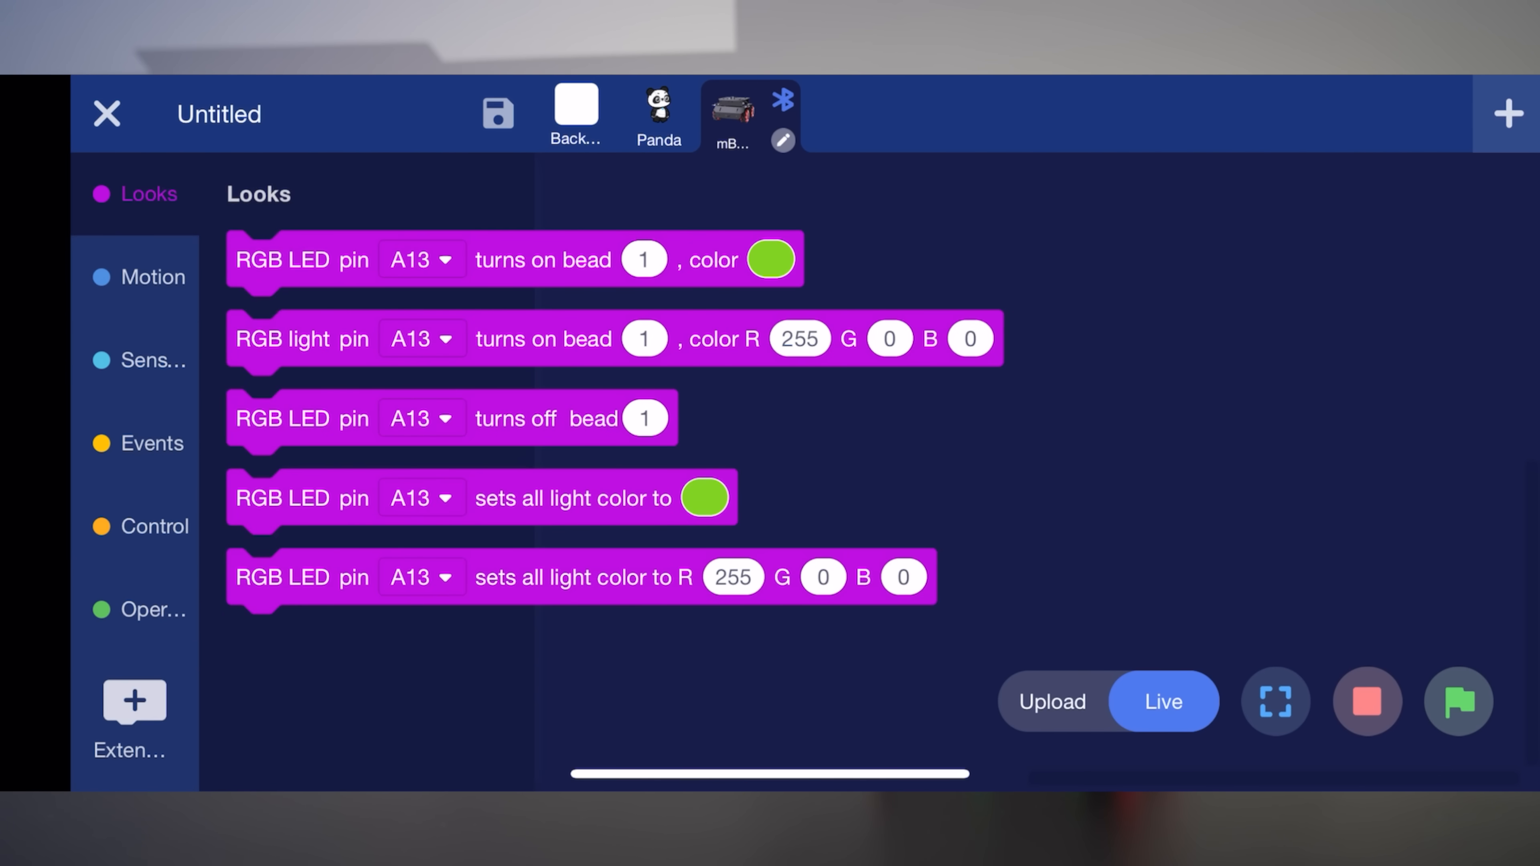
{"action": "left_click", "coordinate": [153, 526]}
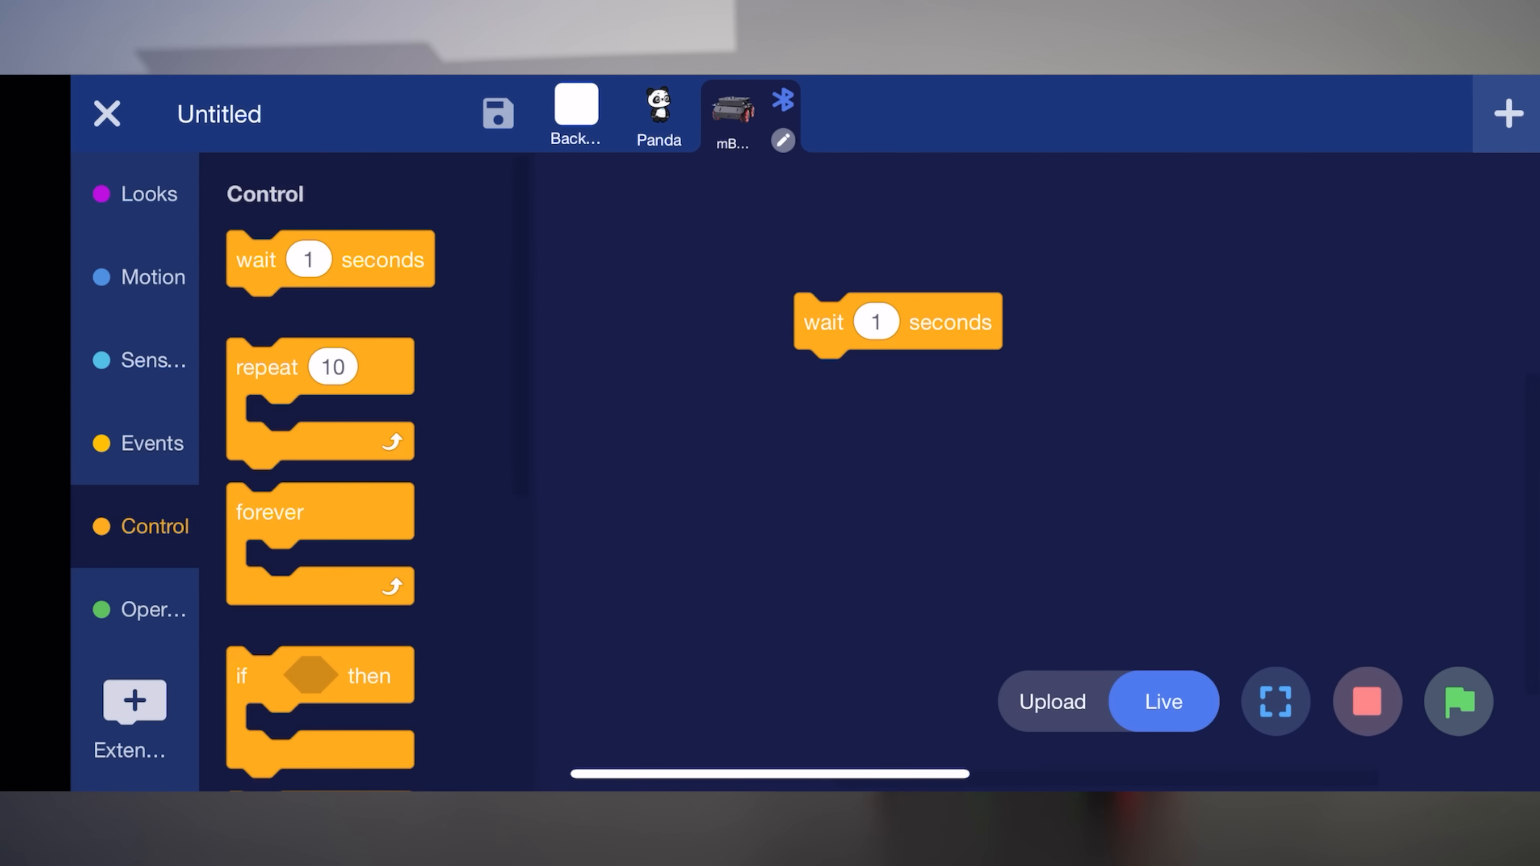
Step: Assemble the flag script: wait 1 second, DC motor port1A and all DC motors at 50%, then stop
{"action": "left_click", "coordinate": [153, 443]}
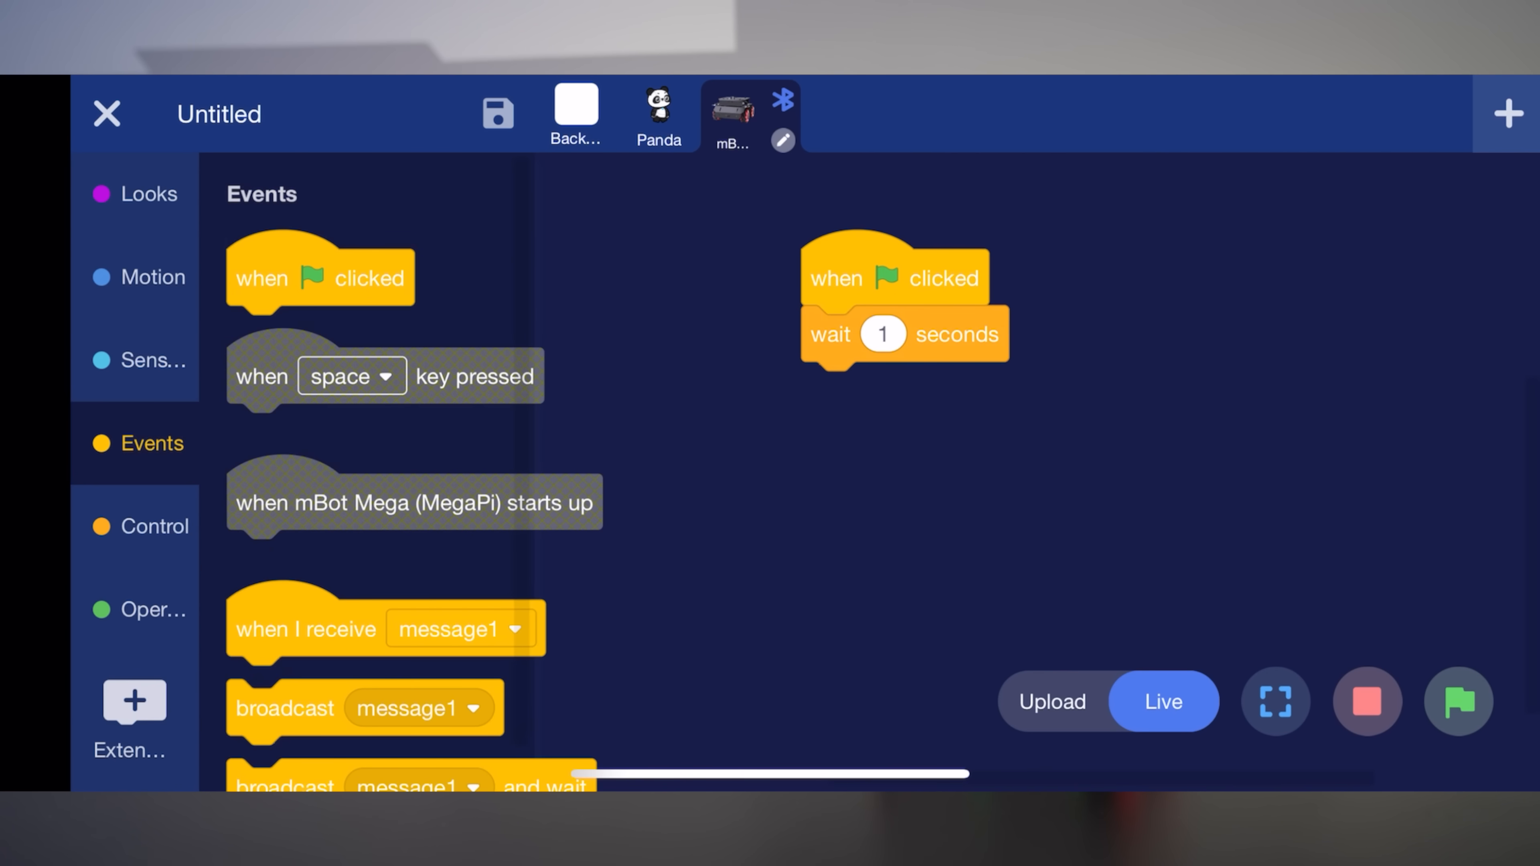
{"action": "left_click", "coordinate": [150, 276]}
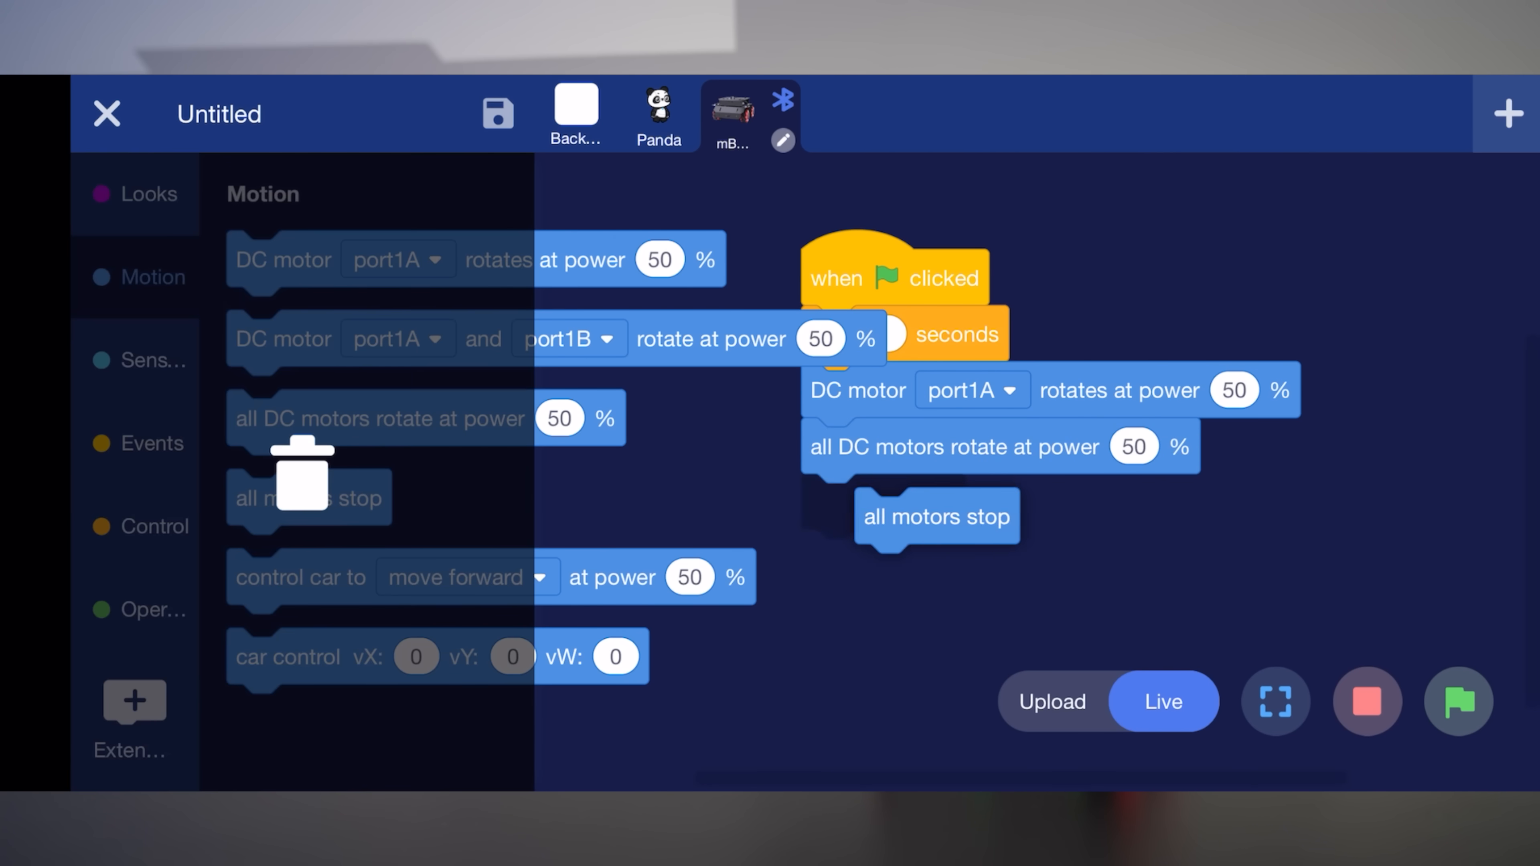
{"action": "left_click", "coordinate": [152, 360]}
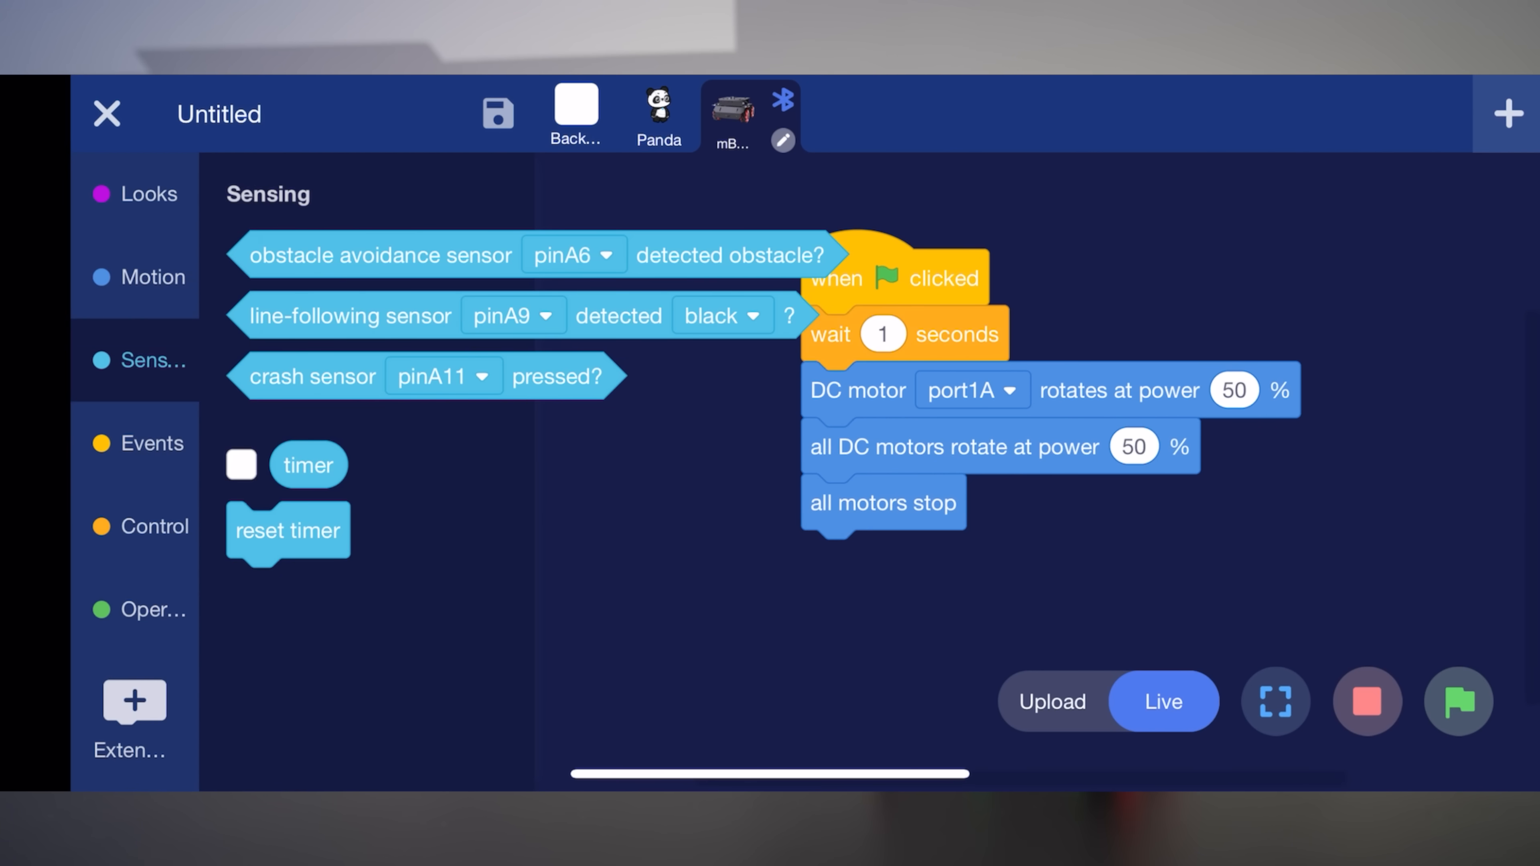
{"action": "left_click", "coordinate": [135, 193]}
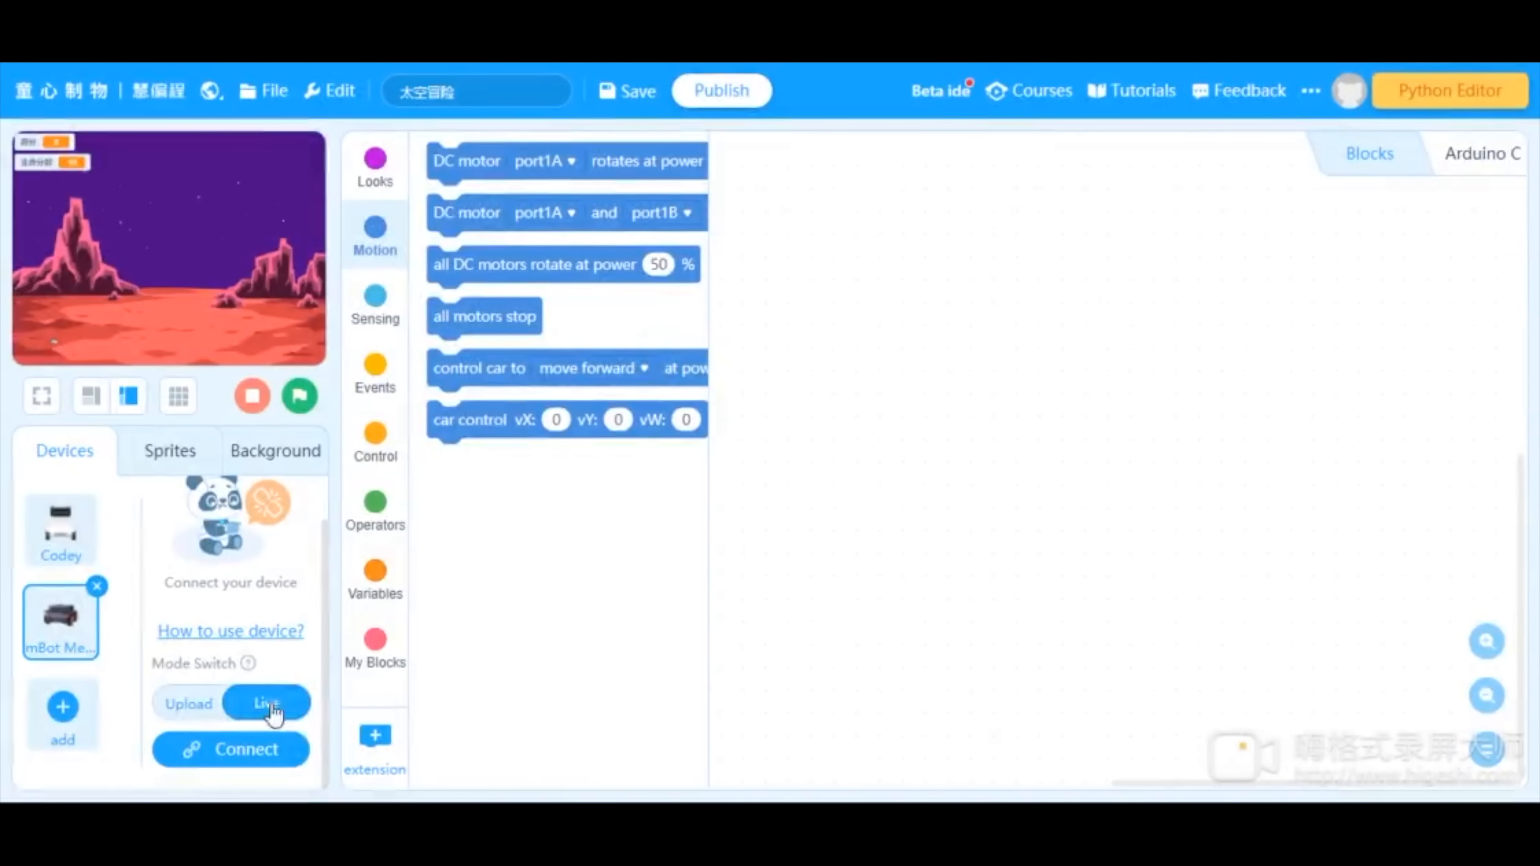
Step: Set mBot Mega to Upload mode and place the 'when mBot Mega (MegaPi) starts up' block
{"action": "left_click", "coordinate": [194, 704]}
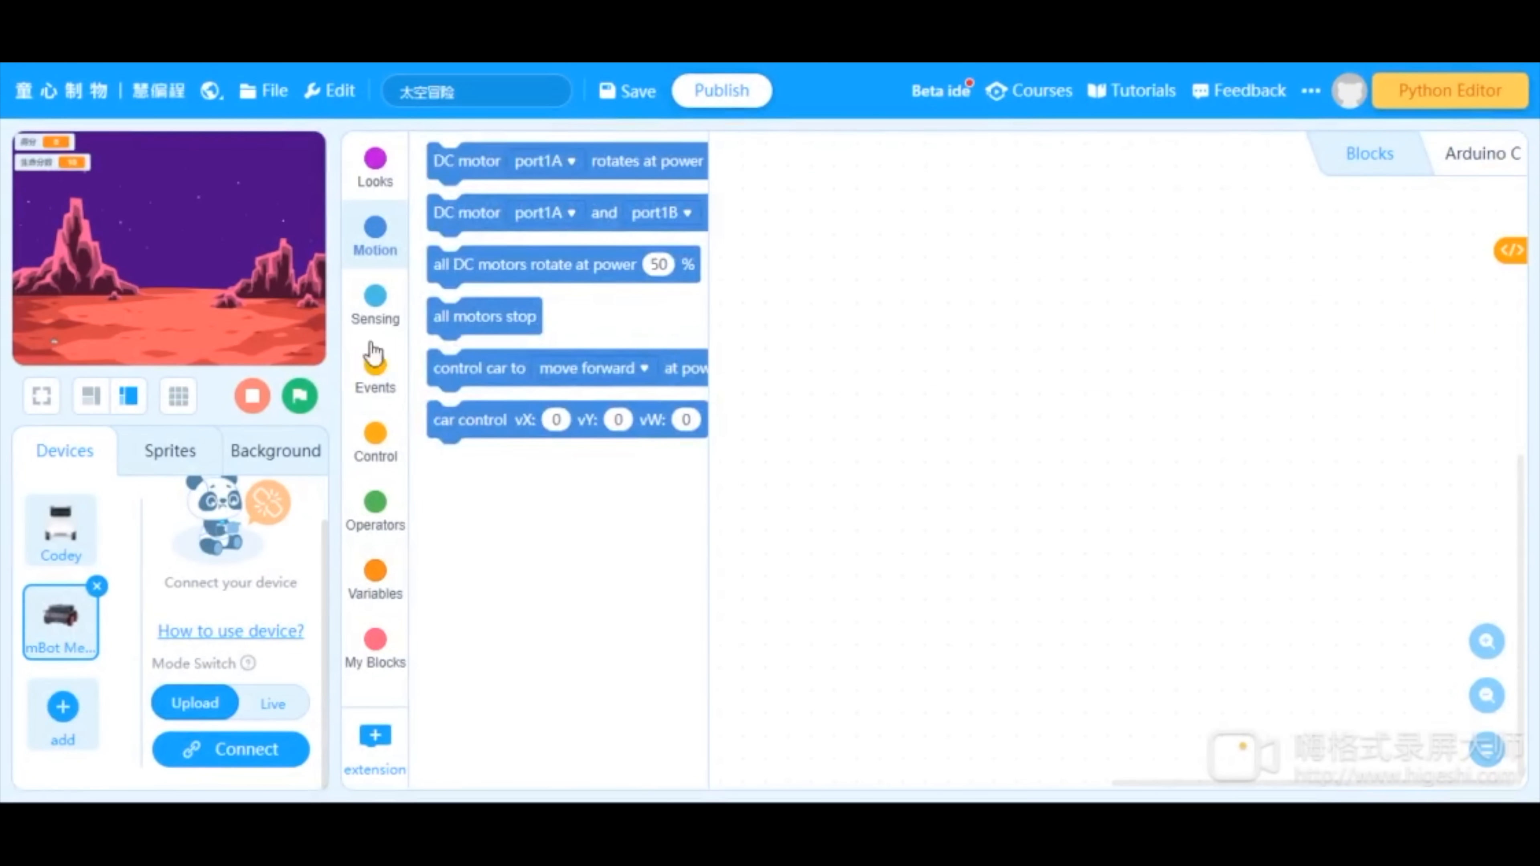
{"action": "left_click", "coordinate": [375, 373]}
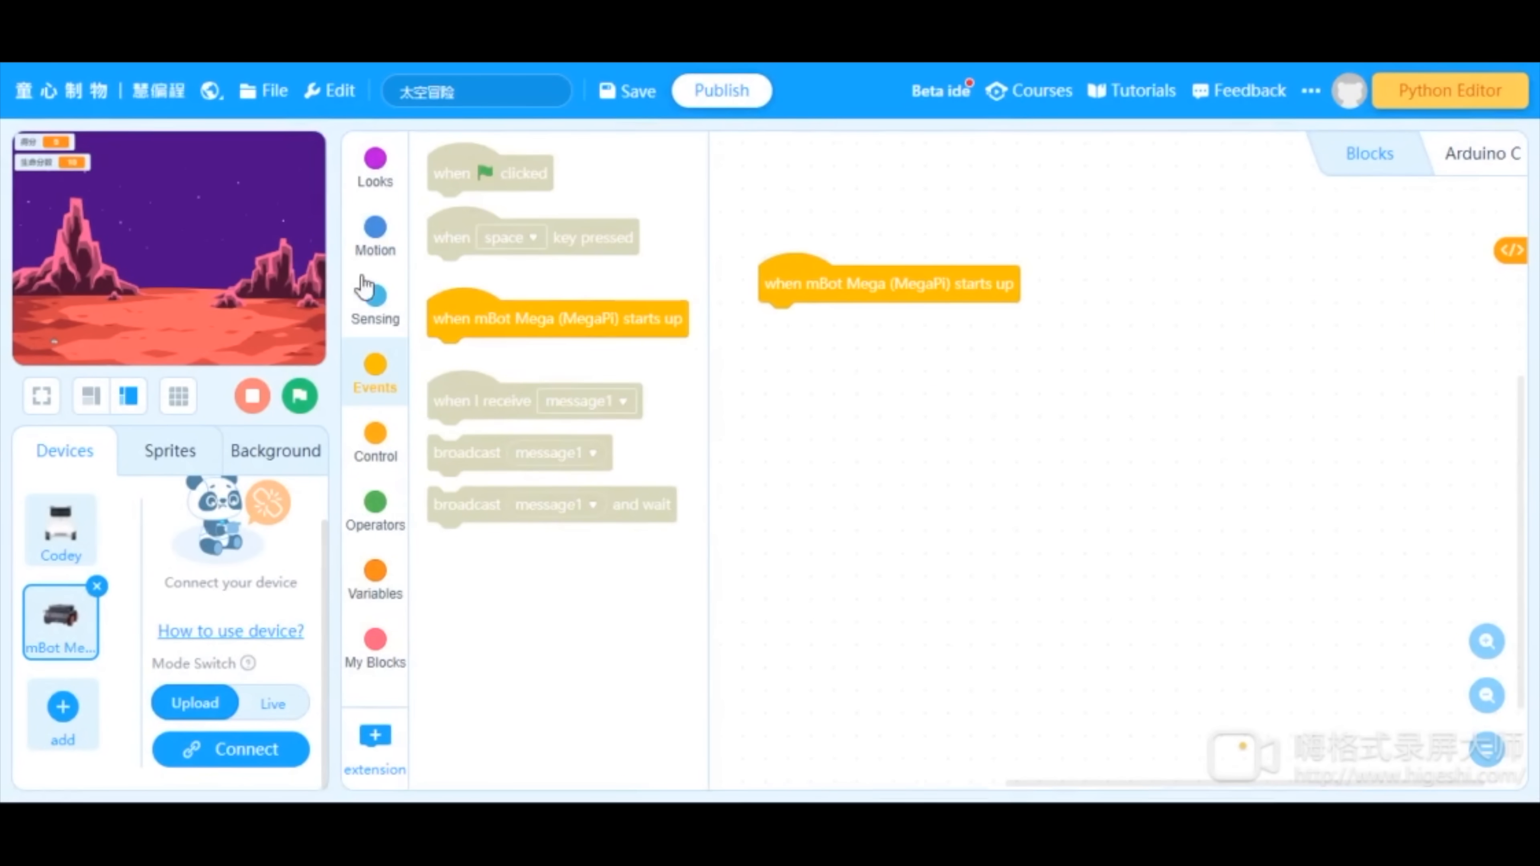